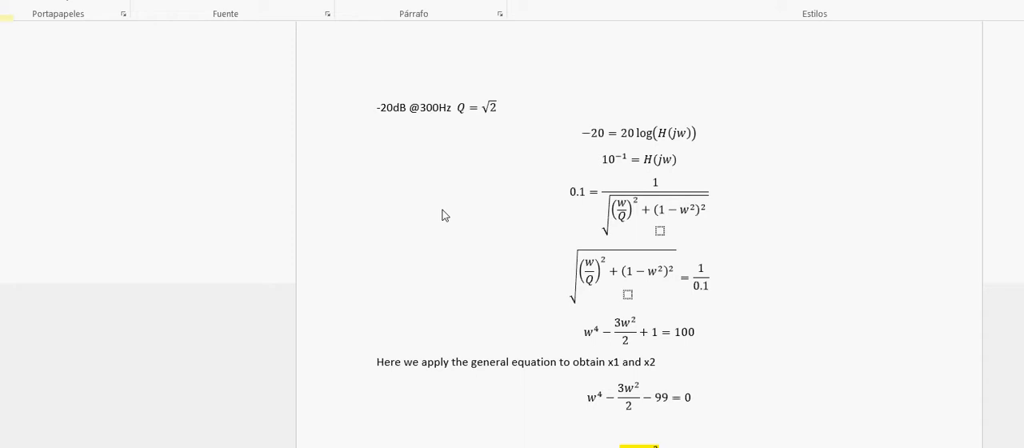
{"action": "mouse_move", "coordinate": [304, 122]}
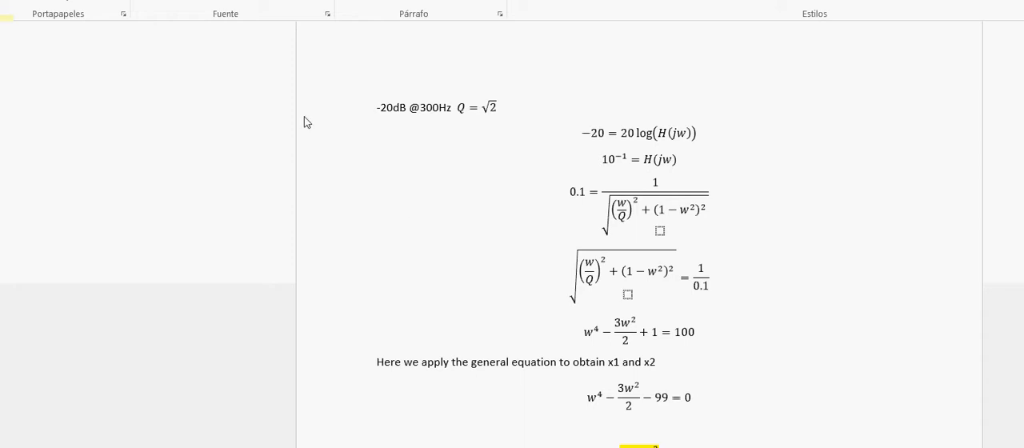
{"action": "mouse_move", "coordinate": [317, 115]}
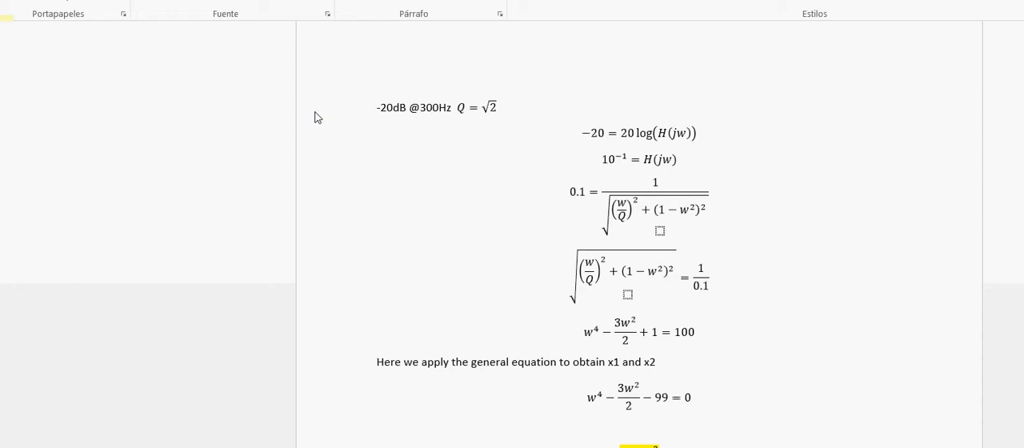
{"action": "mouse_move", "coordinate": [266, 55]}
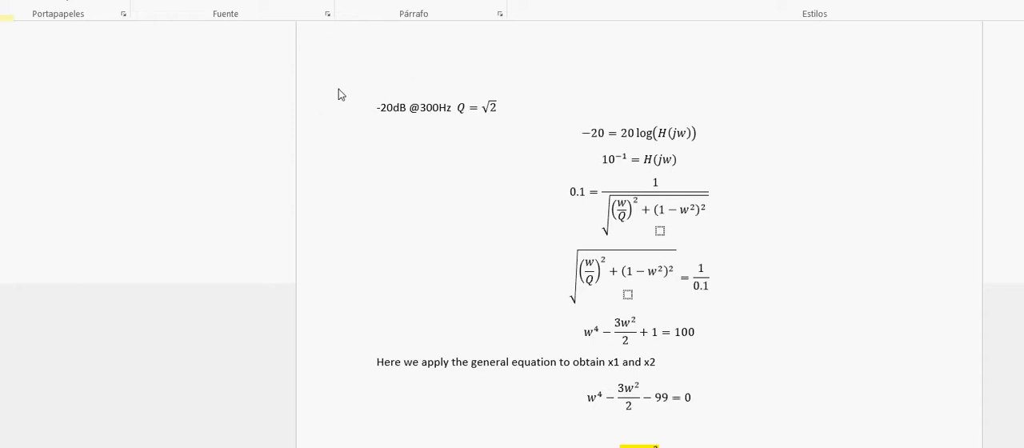
{"action": "mouse_move", "coordinate": [314, 88]}
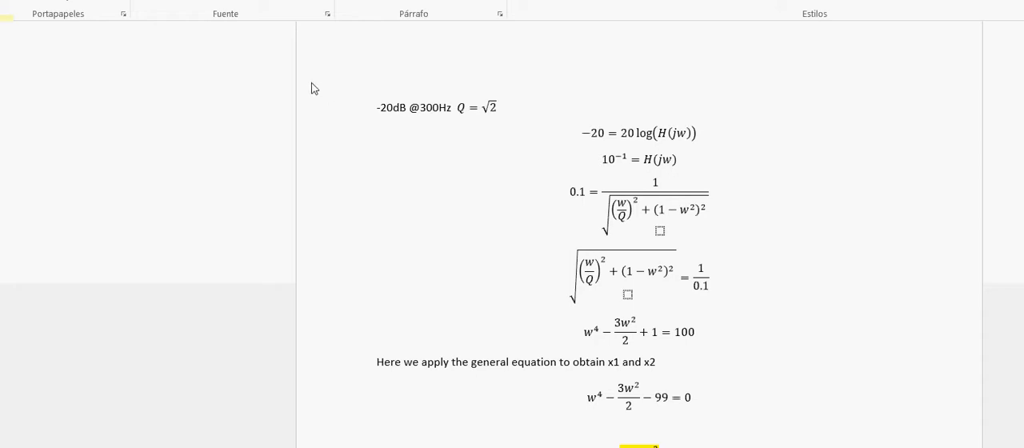
{"action": "mouse_move", "coordinate": [339, 83]}
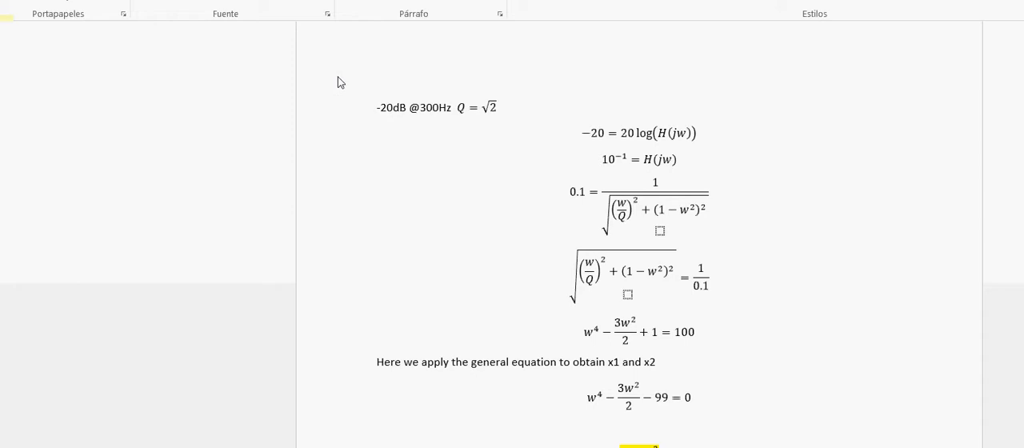
{"action": "mouse_move", "coordinate": [310, 83]}
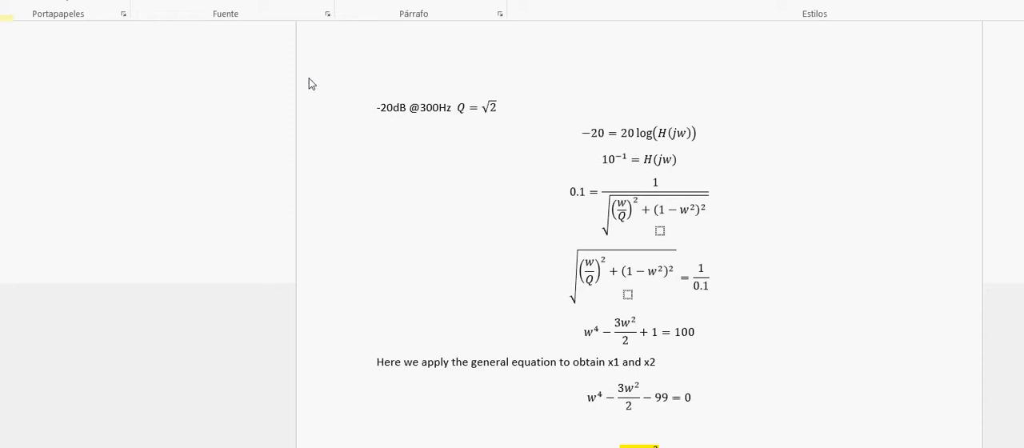
{"action": "mouse_move", "coordinate": [302, 83]}
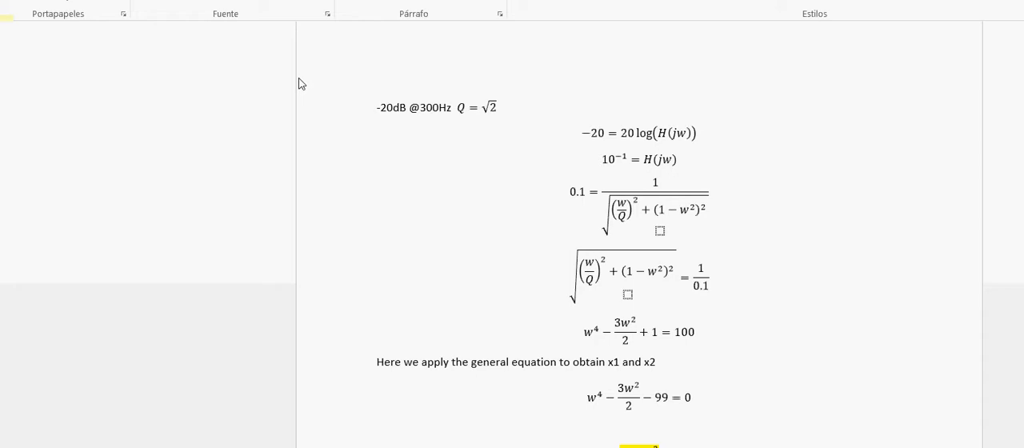
{"action": "mouse_move", "coordinate": [358, 93]}
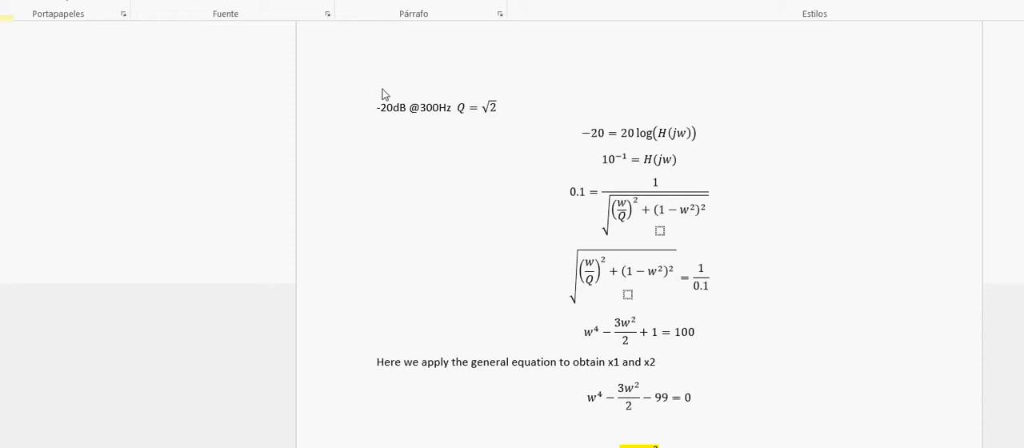
{"action": "mouse_move", "coordinate": [461, 108]}
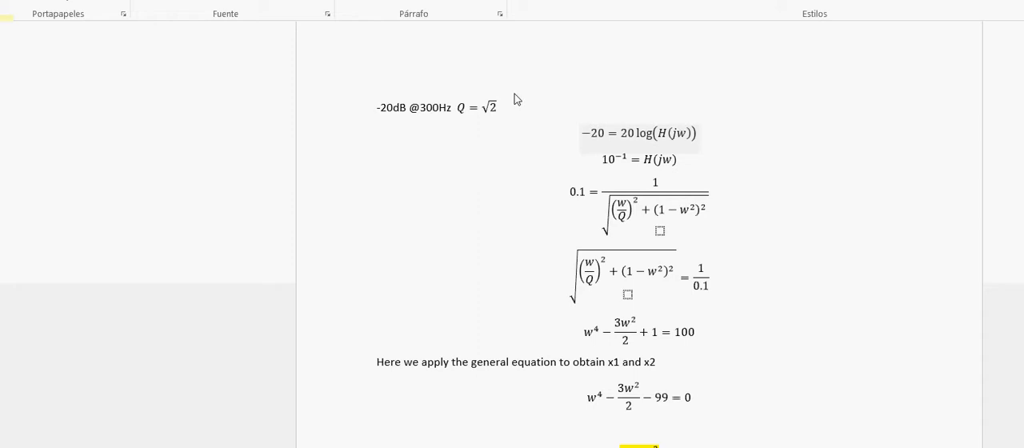
{"action": "mouse_move", "coordinate": [542, 99]}
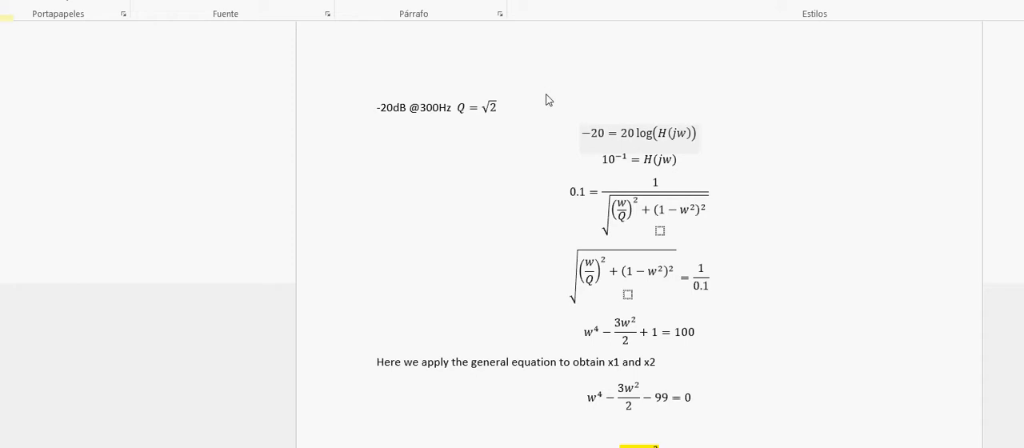
{"action": "mouse_move", "coordinate": [480, 119]}
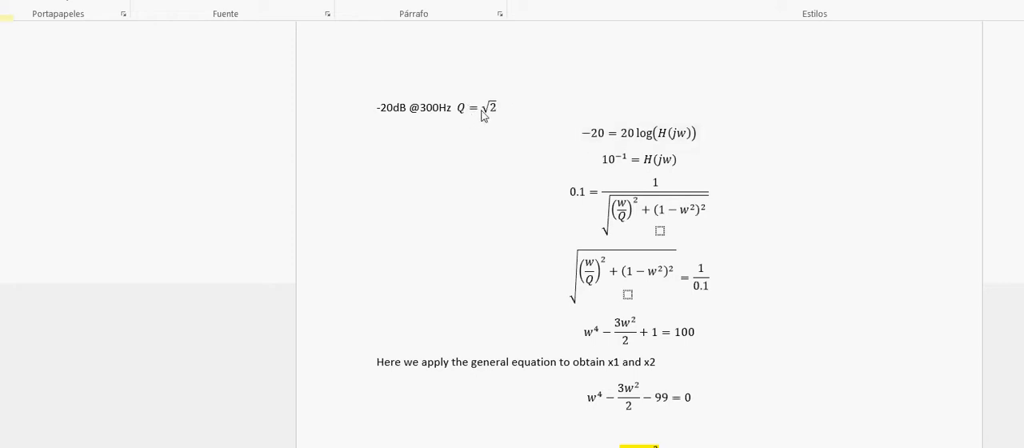
{"action": "mouse_move", "coordinate": [510, 115]}
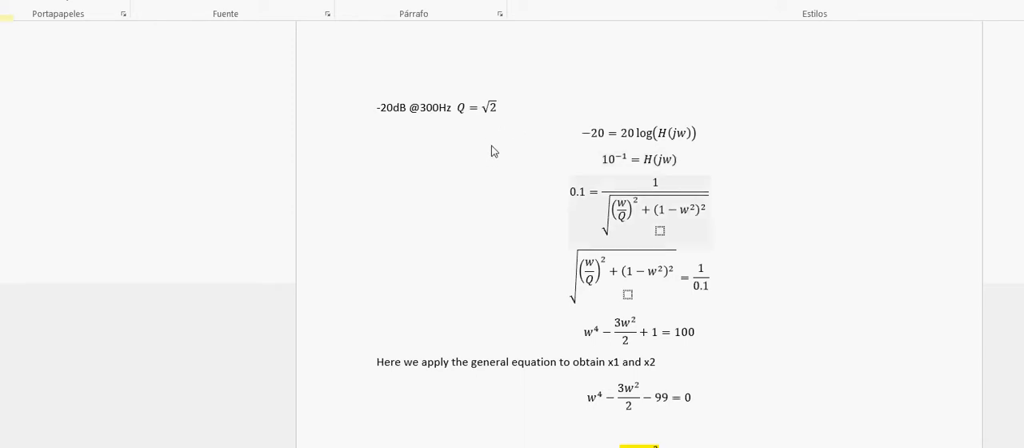
{"action": "mouse_move", "coordinate": [432, 147]}
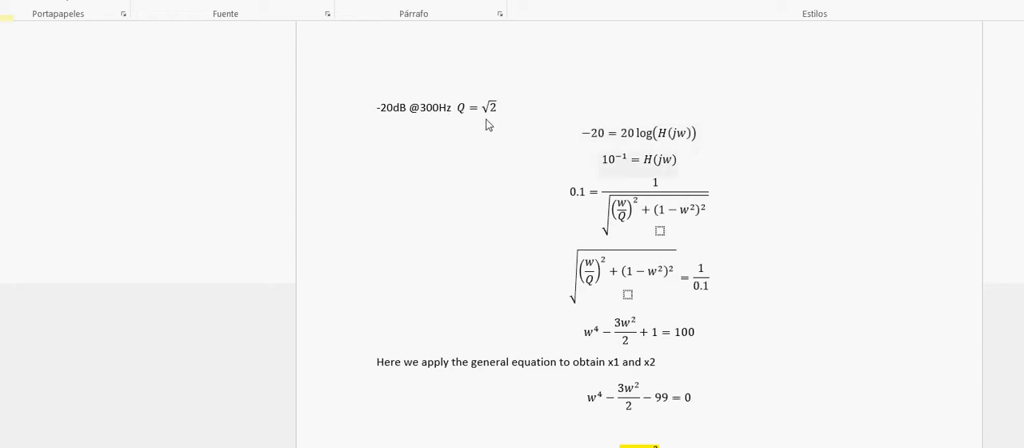
{"action": "mouse_move", "coordinate": [506, 118]}
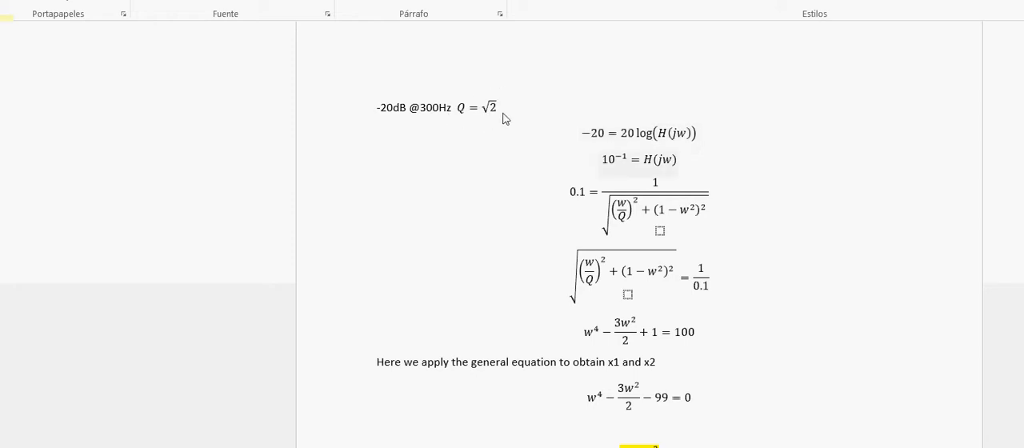
{"action": "mouse_move", "coordinate": [515, 88]}
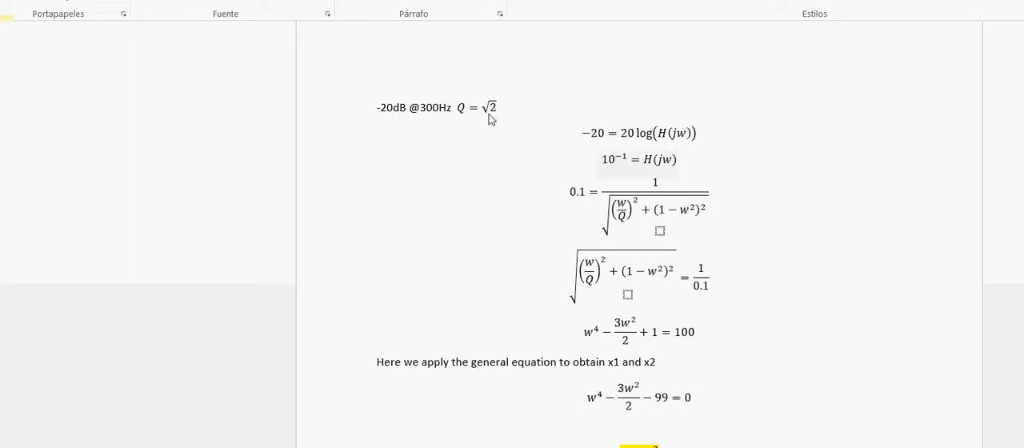
{"action": "mouse_move", "coordinate": [492, 121]}
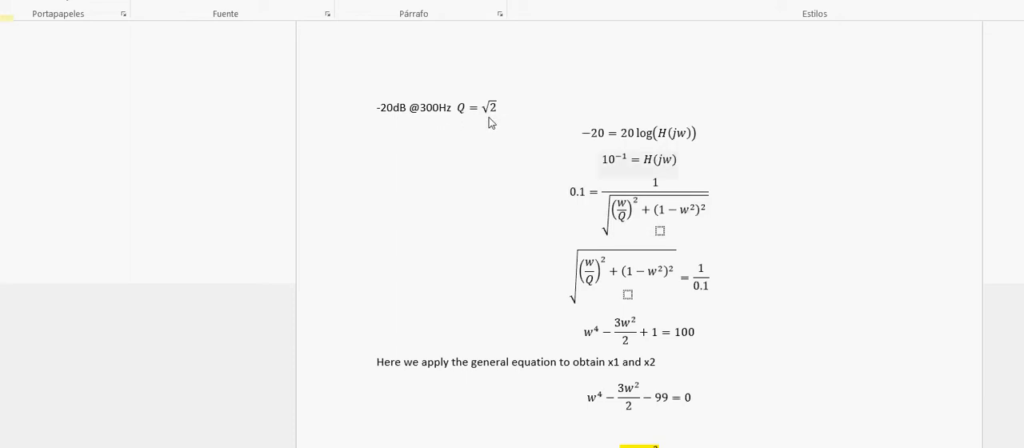
{"action": "mouse_move", "coordinate": [472, 110]}
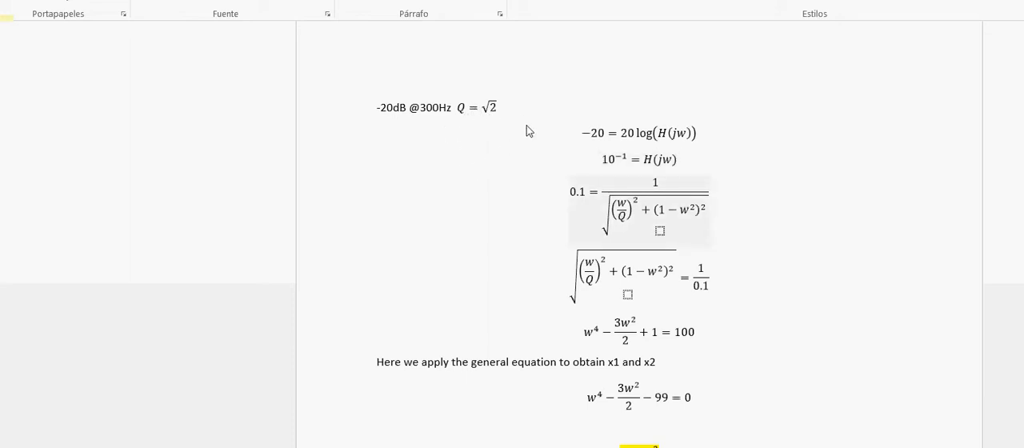
{"action": "mouse_move", "coordinate": [508, 157]}
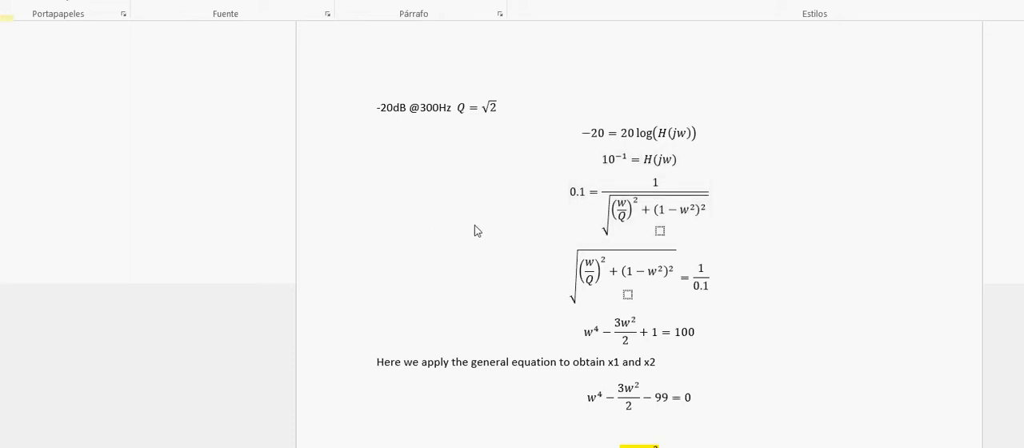
Step: Scroll down to the x = w² roots, w = 3.275 and the 1.737 mF capacitance result
{"action": "left_click", "coordinate": [627, 280]}
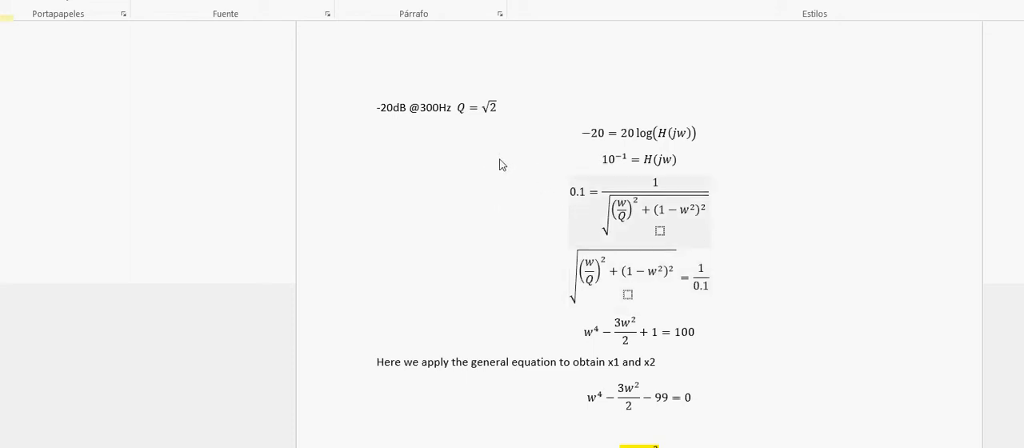
{"action": "mouse_move", "coordinate": [400, 135]}
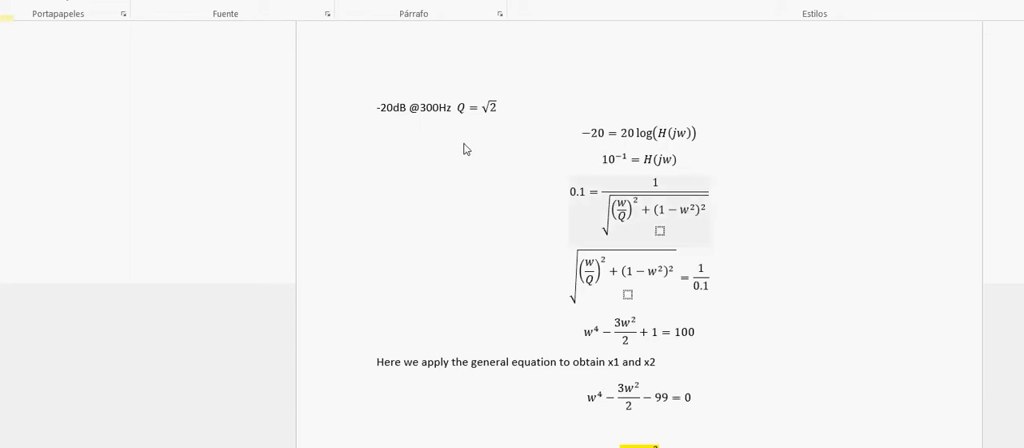
{"action": "mouse_move", "coordinate": [573, 243]}
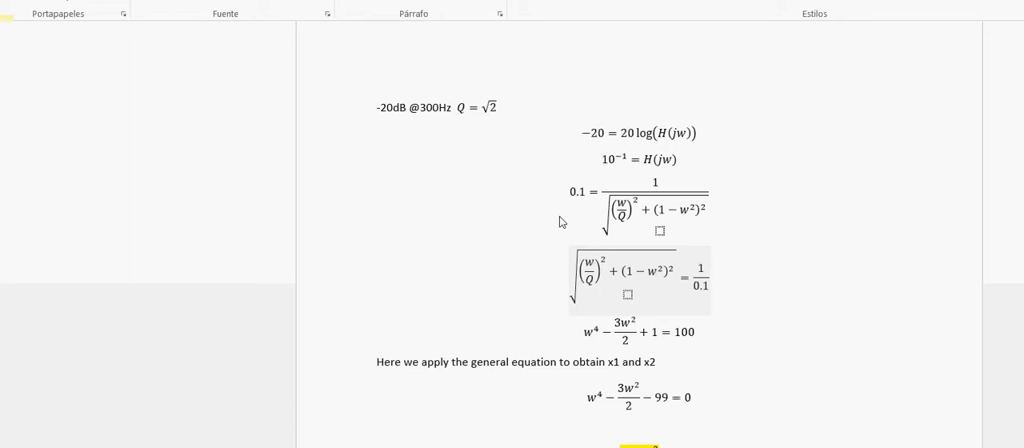
{"action": "mouse_move", "coordinate": [557, 204]}
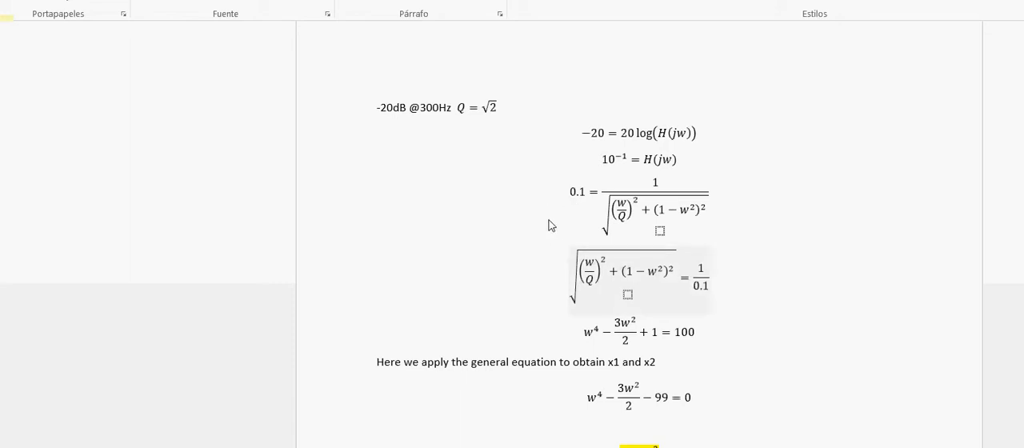
{"action": "mouse_move", "coordinate": [535, 234]}
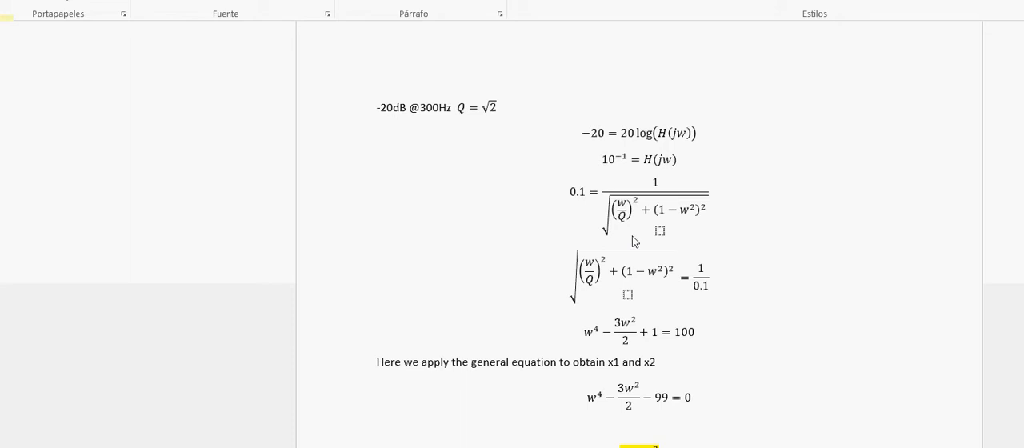
{"action": "mouse_move", "coordinate": [574, 211]}
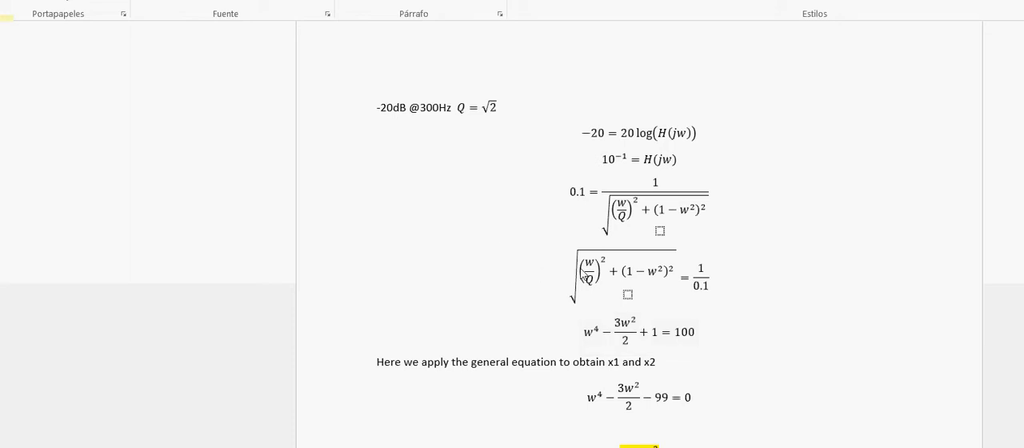
{"action": "mouse_move", "coordinate": [568, 286]}
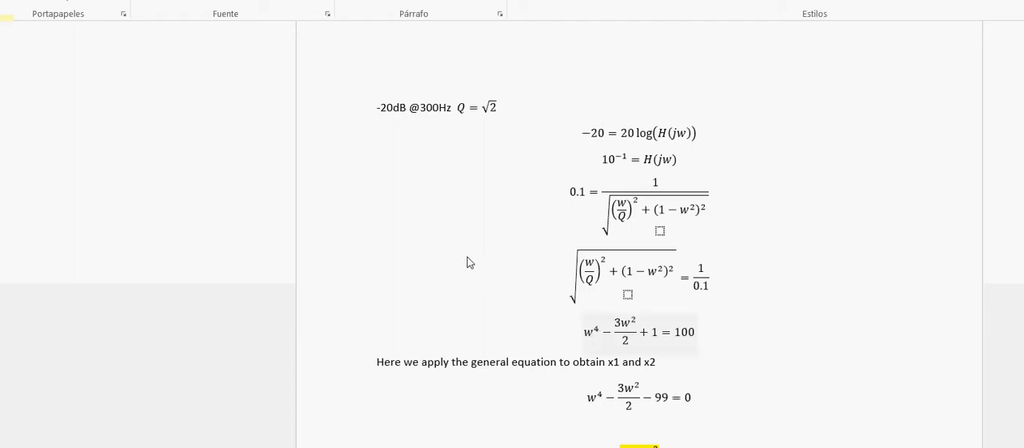
{"action": "mouse_move", "coordinate": [474, 263]}
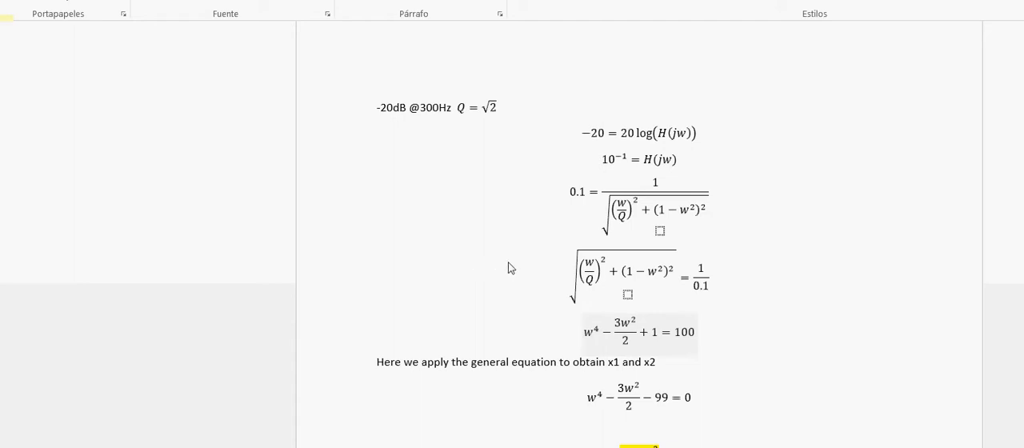
{"action": "mouse_move", "coordinate": [499, 256]}
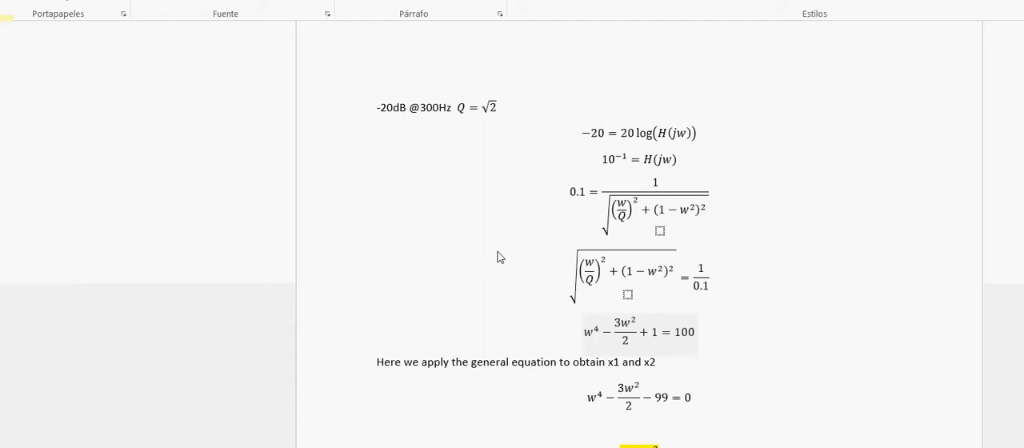
{"action": "mouse_move", "coordinate": [605, 304]}
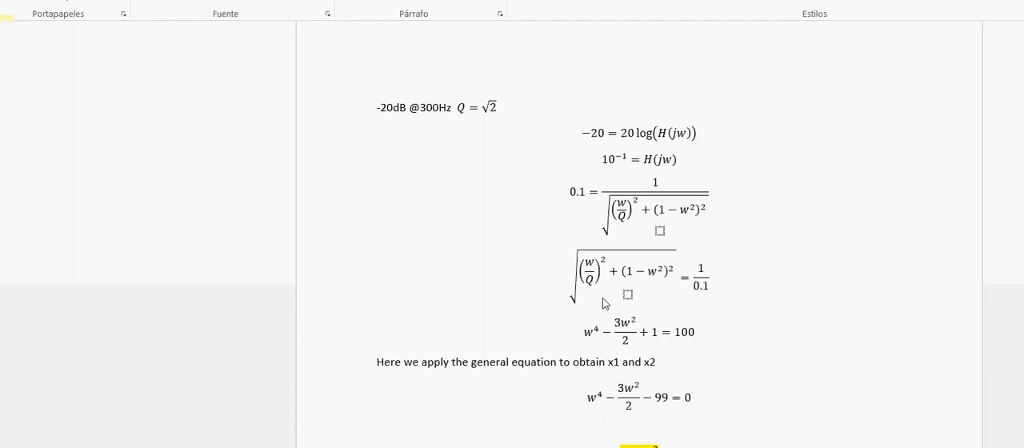
{"action": "mouse_move", "coordinate": [490, 293]}
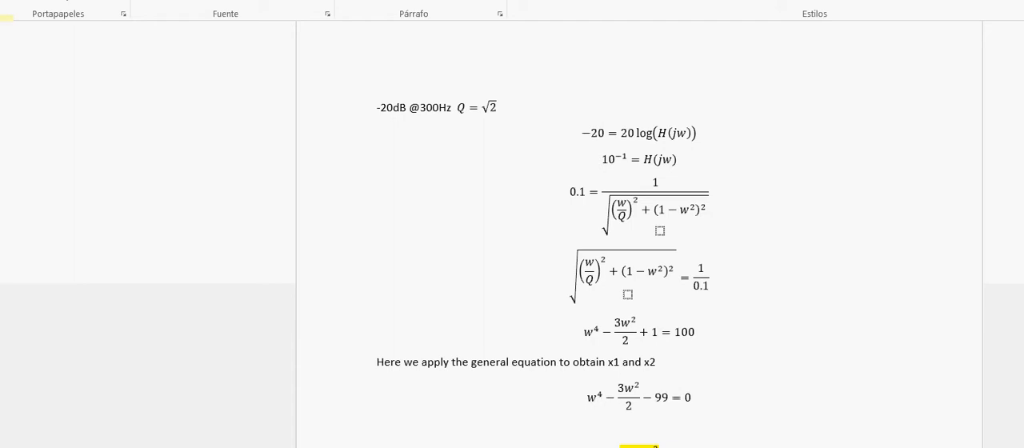
{"action": "mouse_move", "coordinate": [530, 384]}
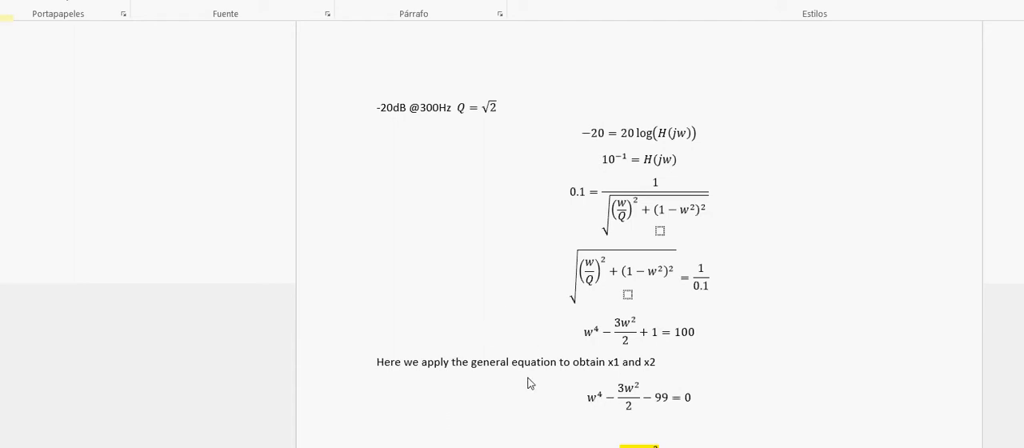
{"action": "scroll", "scroll_direction": "down", "scroll_amount": 3}
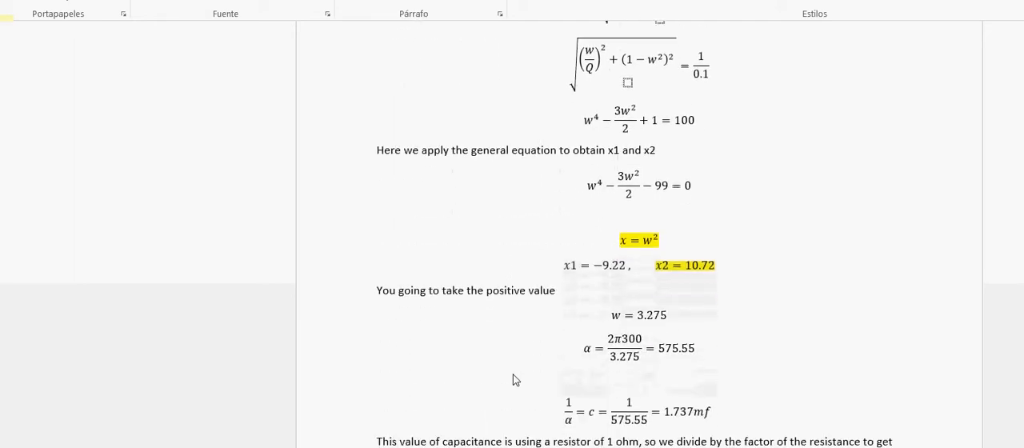
{"action": "scroll", "scroll_direction": "down", "scroll_amount": 3}
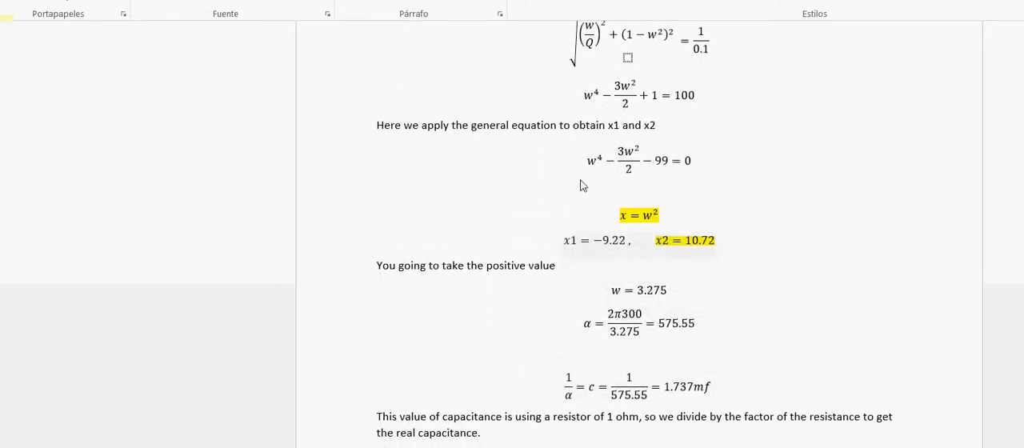
{"action": "mouse_move", "coordinate": [545, 185]}
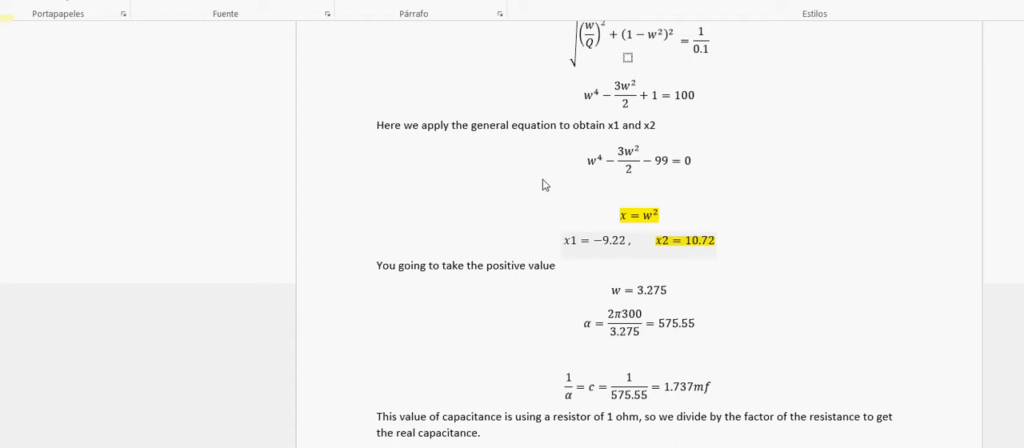
{"action": "mouse_move", "coordinate": [568, 187]}
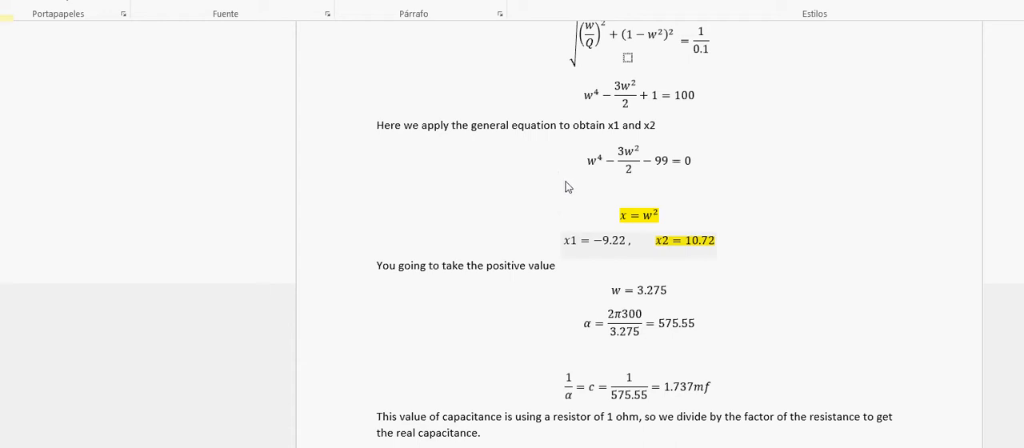
{"action": "mouse_move", "coordinate": [575, 184]}
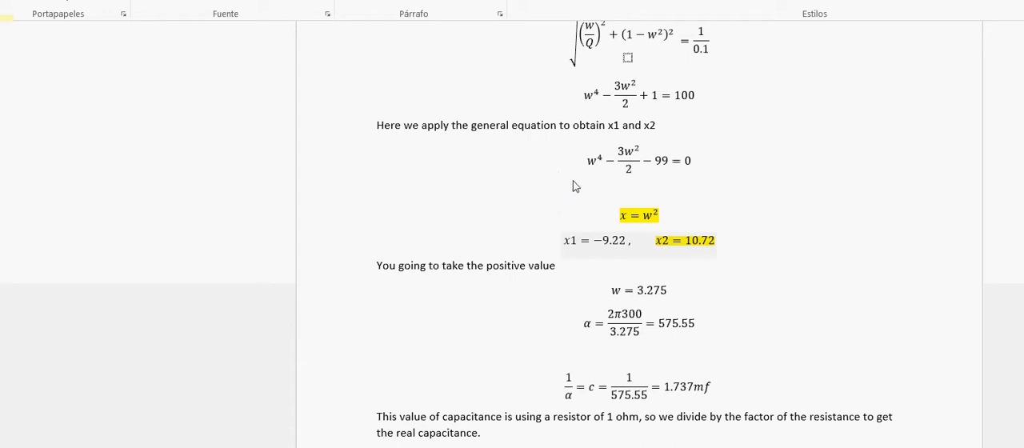
{"action": "mouse_move", "coordinate": [553, 159]}
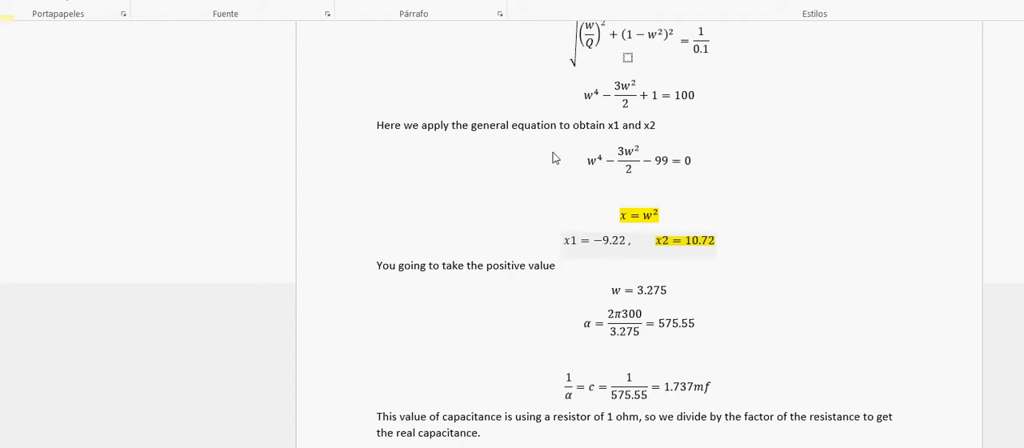
{"action": "mouse_move", "coordinate": [493, 149]}
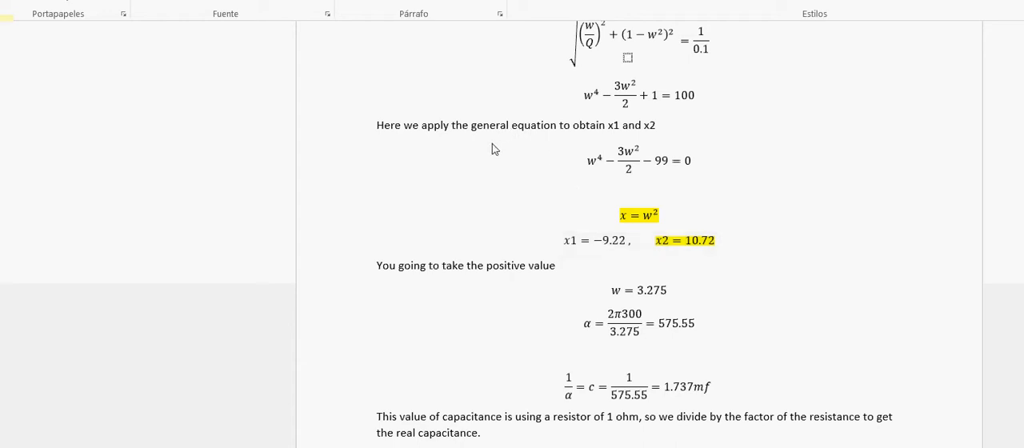
{"action": "mouse_move", "coordinate": [550, 182]}
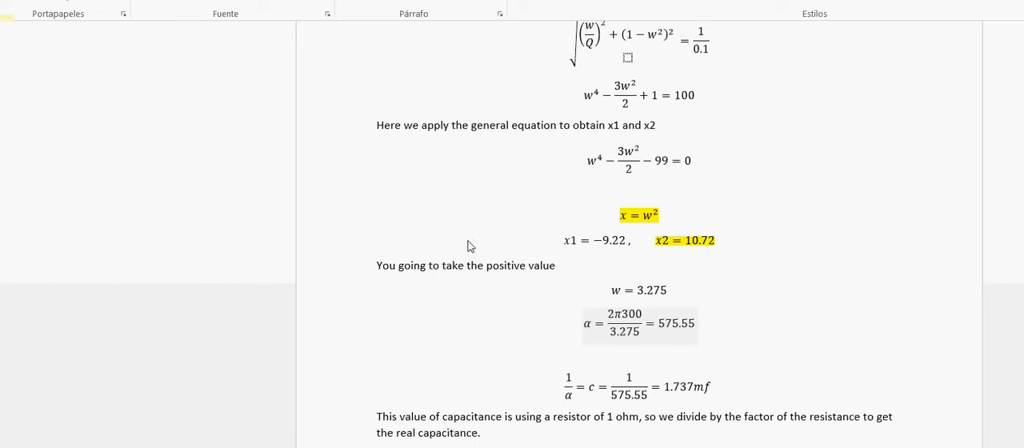
{"action": "mouse_move", "coordinate": [496, 232]}
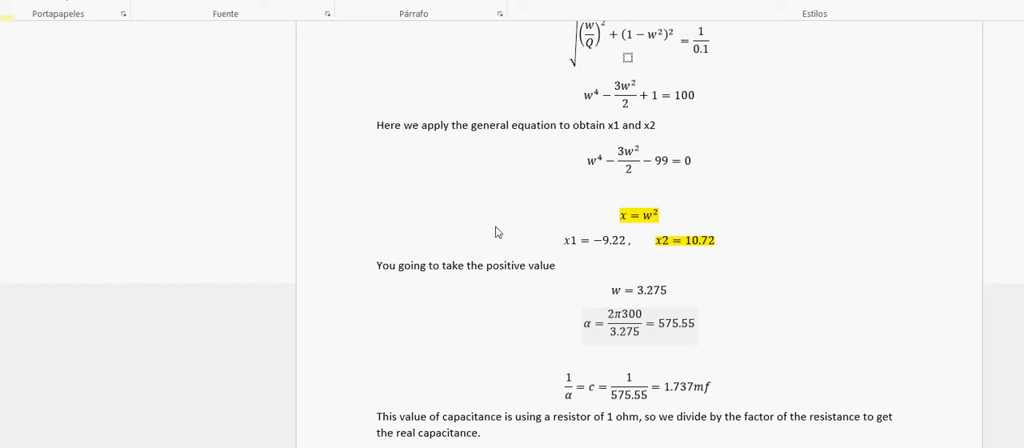
{"action": "mouse_move", "coordinate": [501, 237]}
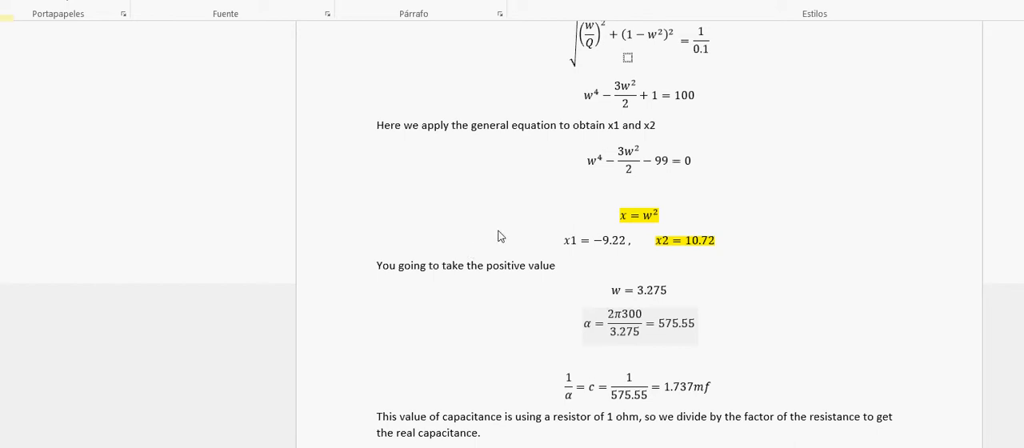
{"action": "mouse_move", "coordinate": [511, 246]}
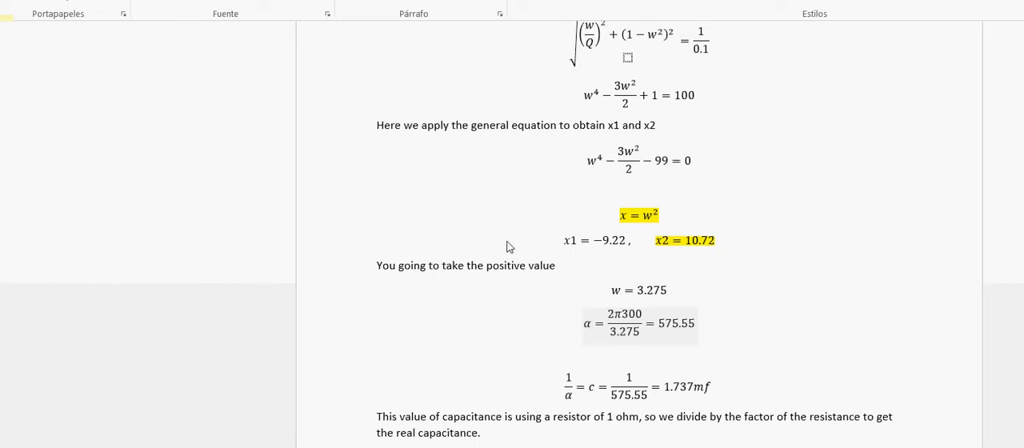
{"action": "mouse_move", "coordinate": [548, 249]}
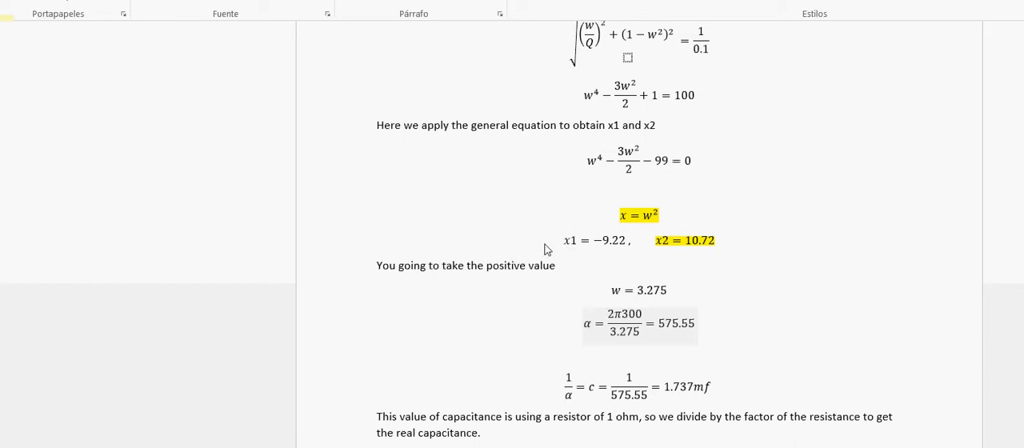
{"action": "mouse_move", "coordinate": [582, 259]}
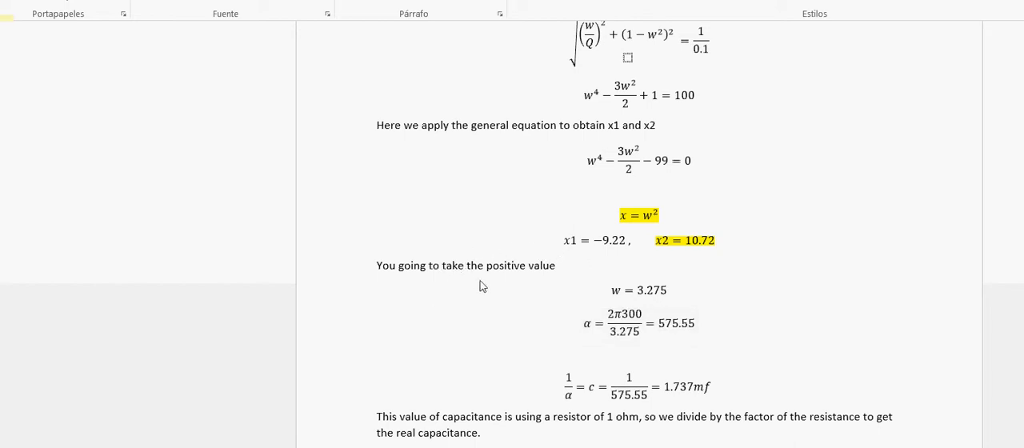
{"action": "mouse_move", "coordinate": [370, 331]}
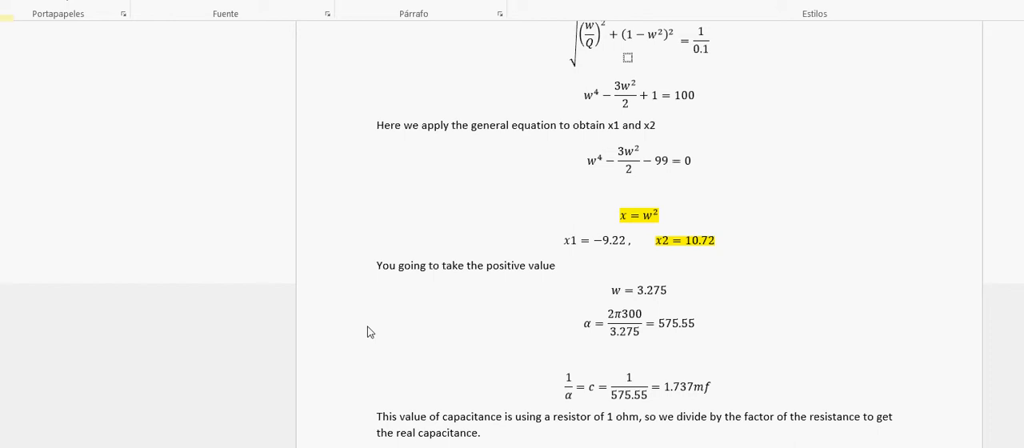
Step: Scroll down to the final values R1 = 1000 Ω and Cn = 1.73 µF
{"action": "scroll", "scroll_direction": "down", "scroll_amount": 3}
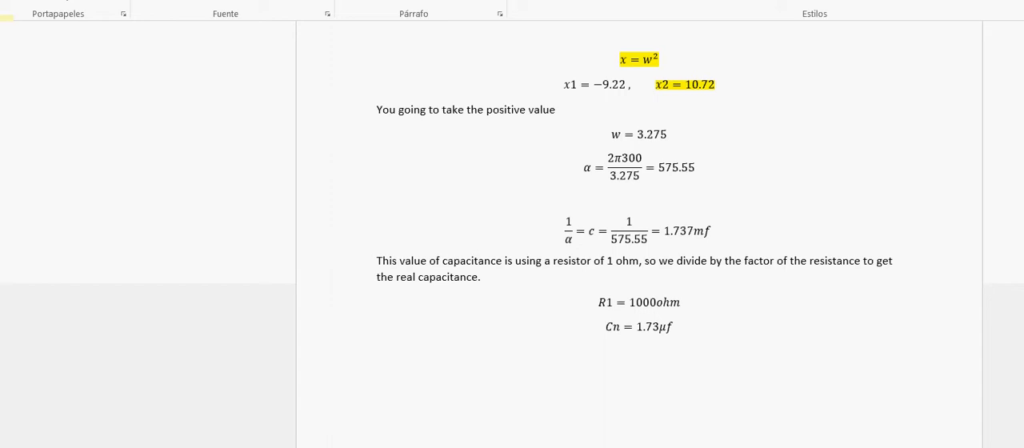
{"action": "mouse_move", "coordinate": [550, 190]}
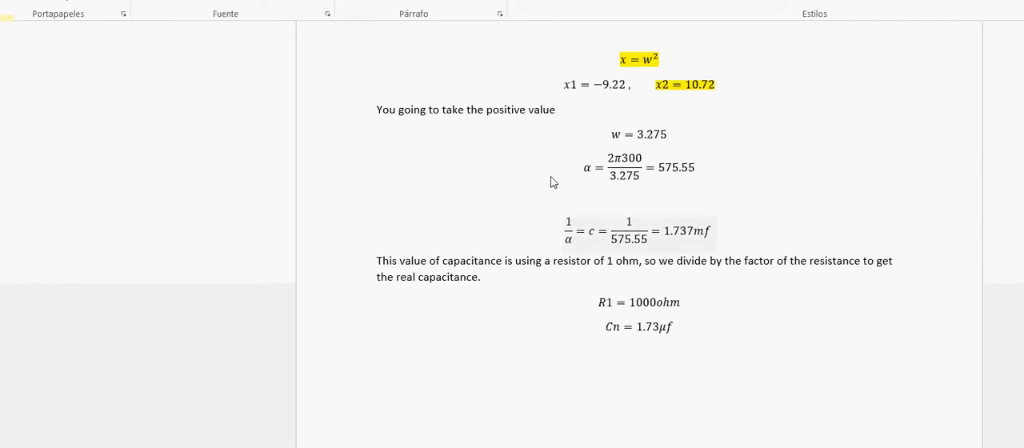
{"action": "mouse_move", "coordinate": [538, 176]}
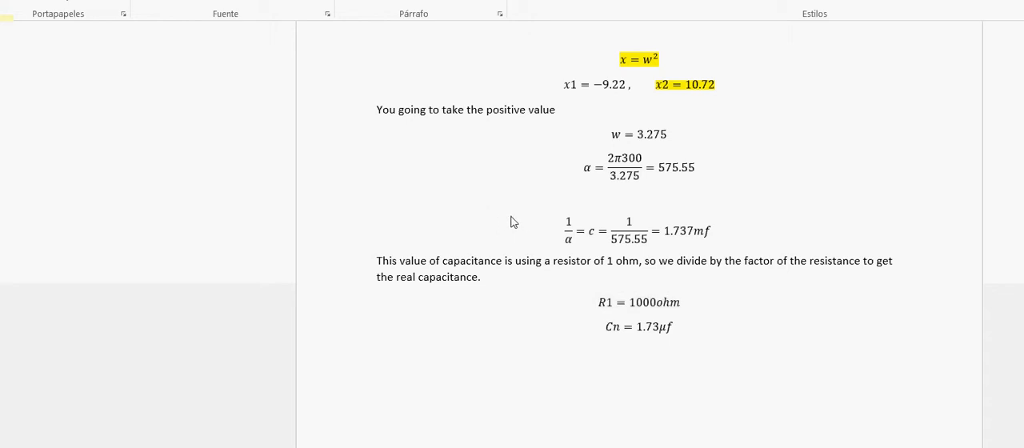
{"action": "mouse_move", "coordinate": [544, 192]}
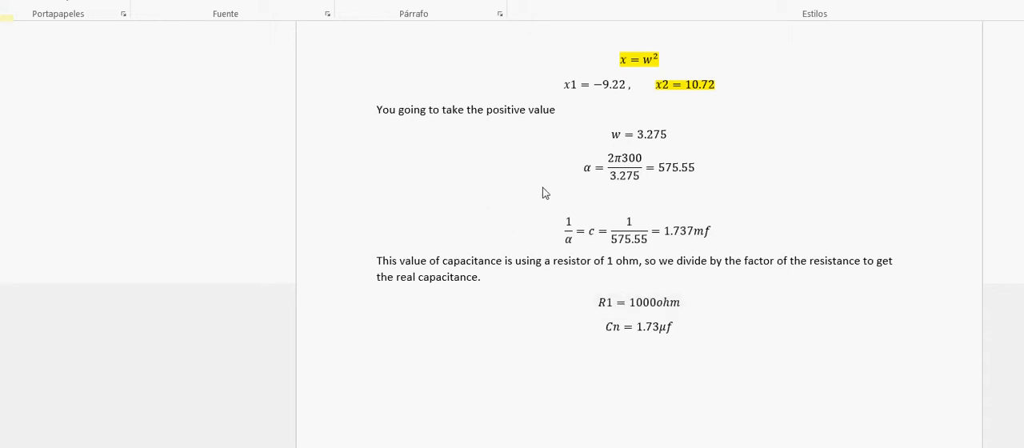
{"action": "mouse_move", "coordinate": [539, 154]}
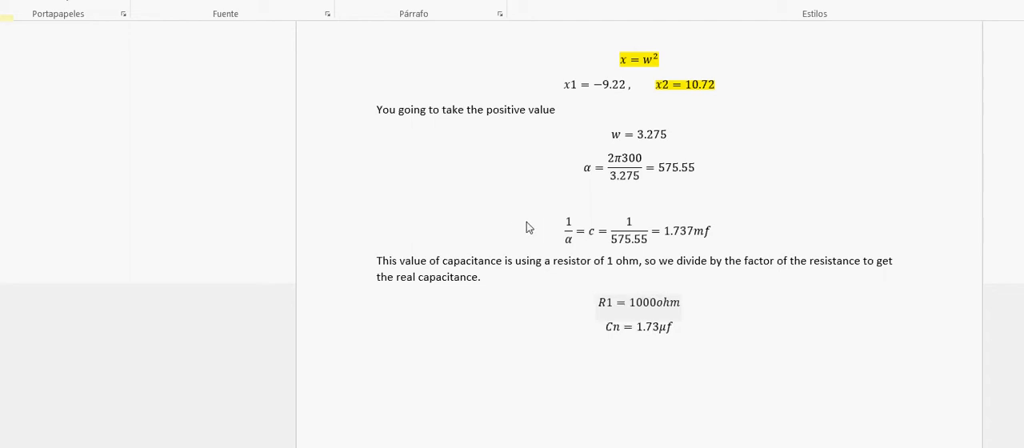
{"action": "mouse_move", "coordinate": [509, 228]}
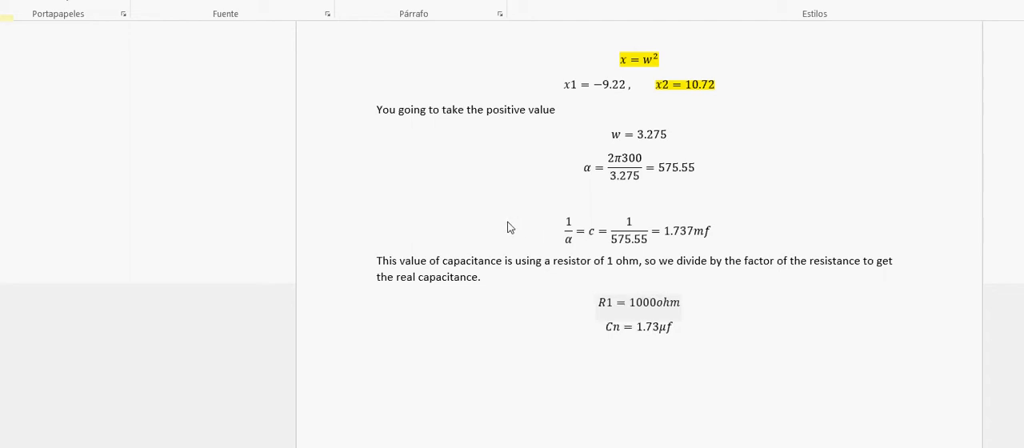
{"action": "mouse_move", "coordinate": [512, 233]}
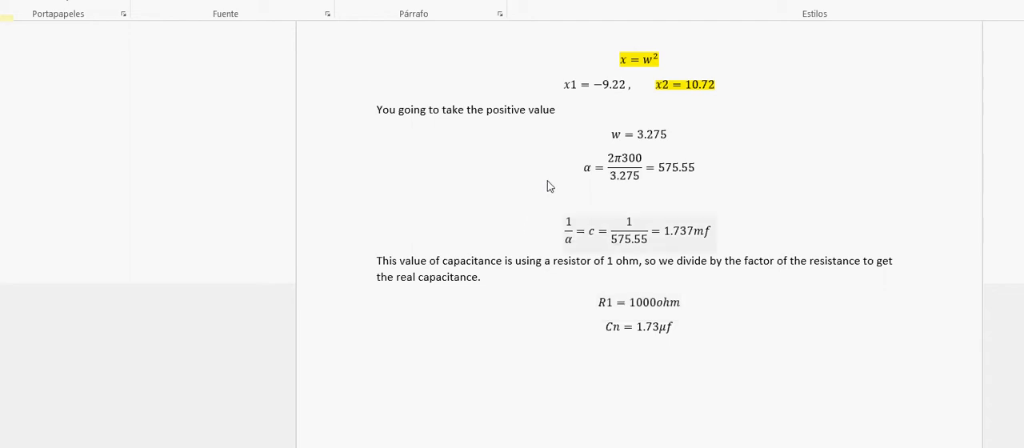
{"action": "mouse_move", "coordinate": [560, 186]}
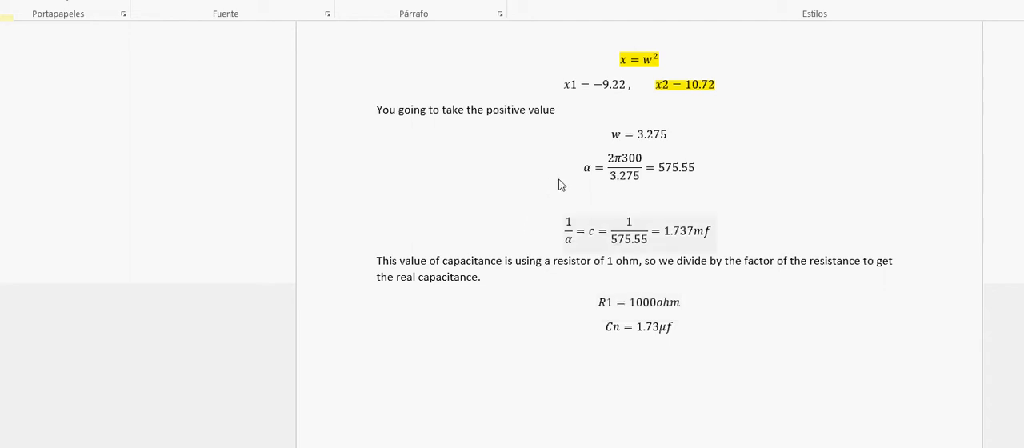
{"action": "mouse_move", "coordinate": [567, 183]}
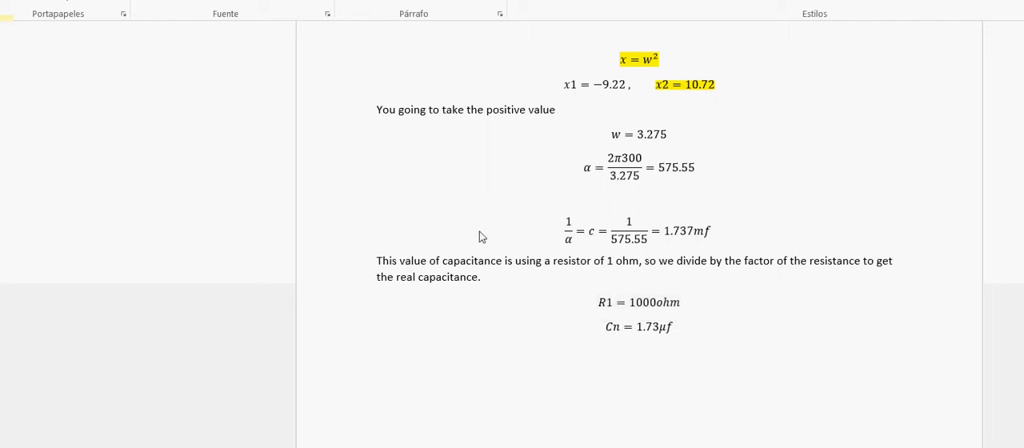
{"action": "scroll", "scroll_direction": "down", "scroll_amount": 3}
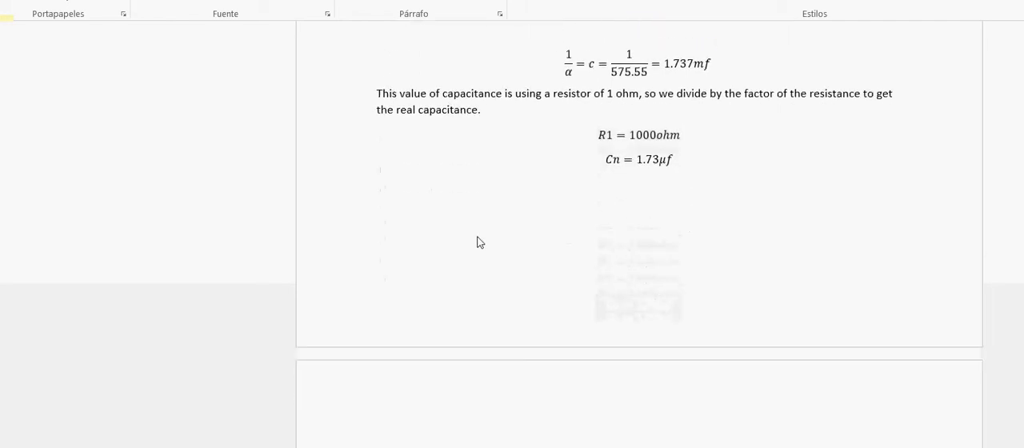
{"action": "scroll", "scroll_direction": "down", "scroll_amount": 3}
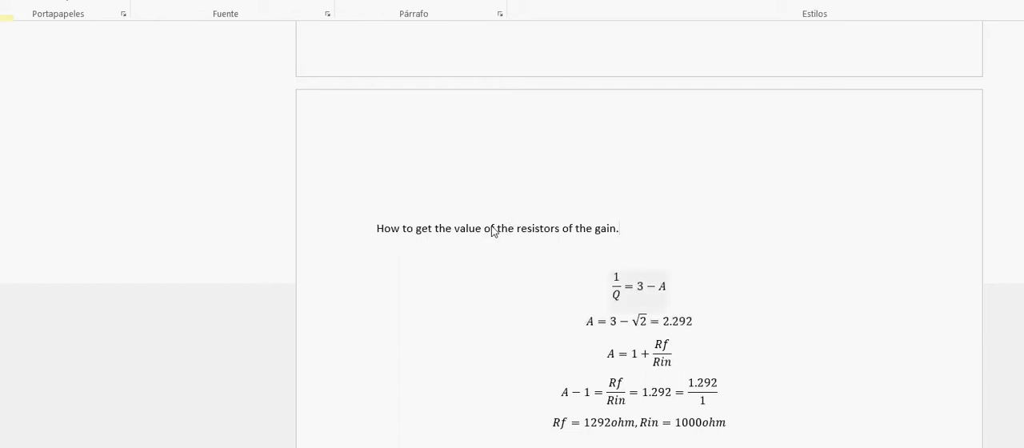
{"action": "mouse_move", "coordinate": [520, 224]}
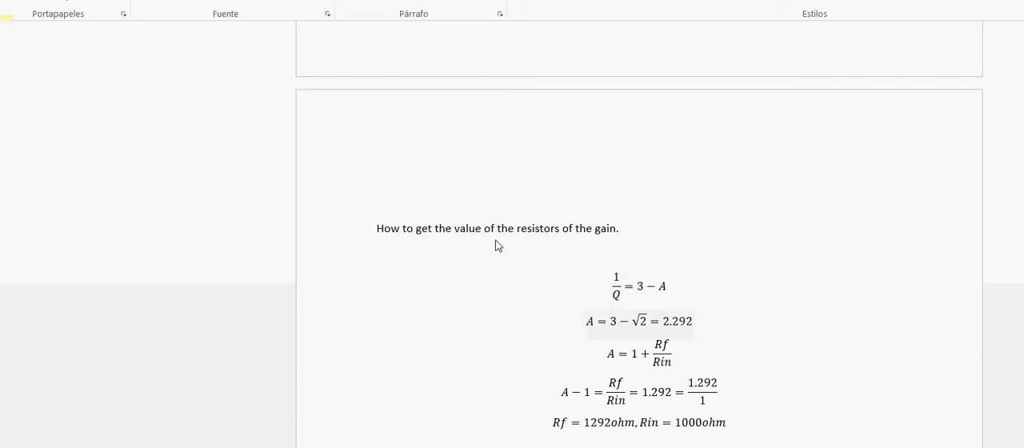
{"action": "mouse_move", "coordinate": [513, 243]}
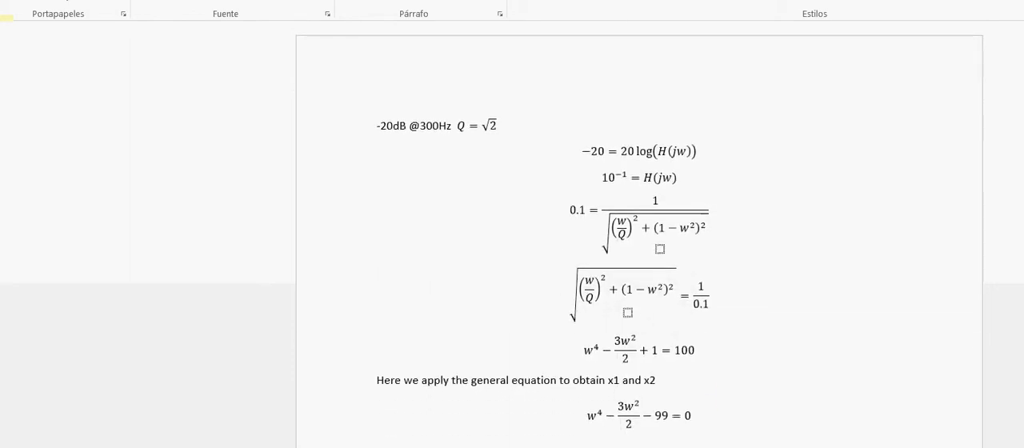
{"action": "mouse_move", "coordinate": [393, 80]}
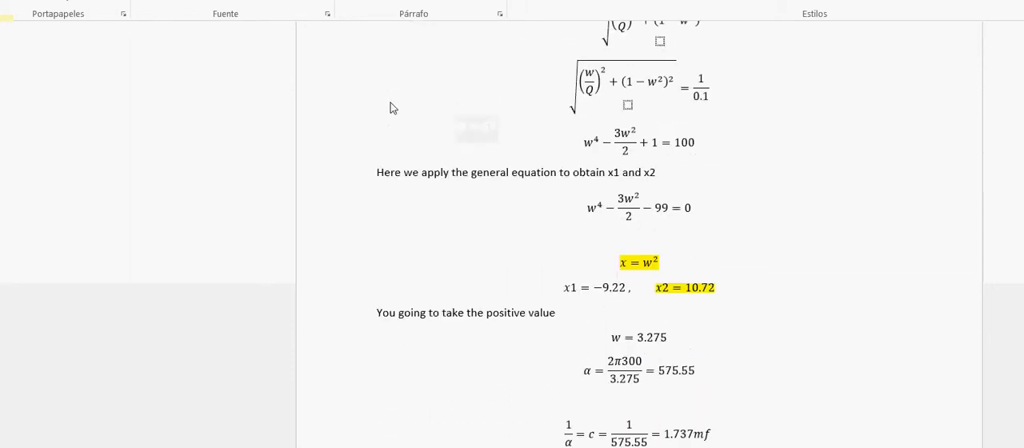
{"action": "scroll", "scroll_direction": "down", "scroll_amount": 3}
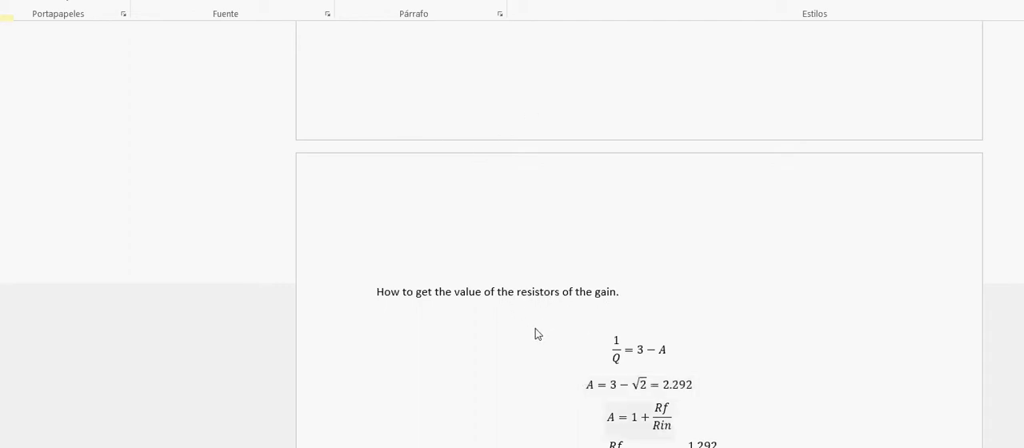
{"action": "mouse_move", "coordinate": [493, 326]}
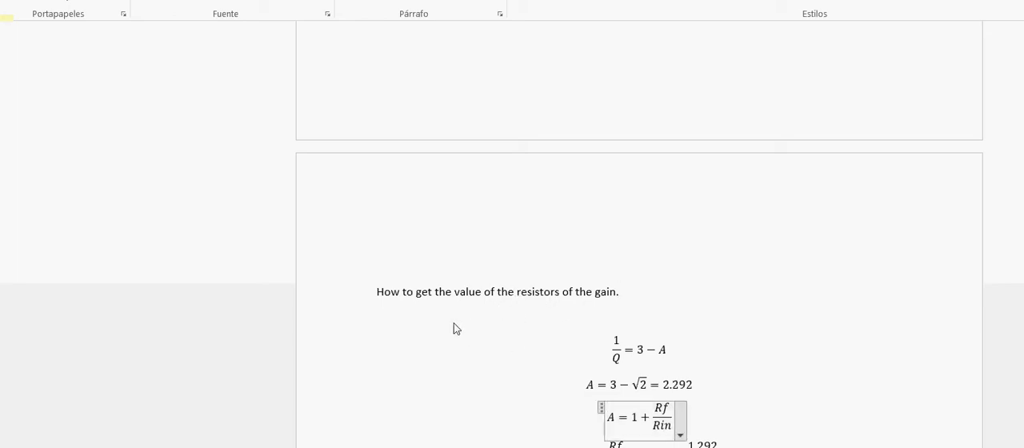
{"action": "mouse_move", "coordinate": [538, 313]}
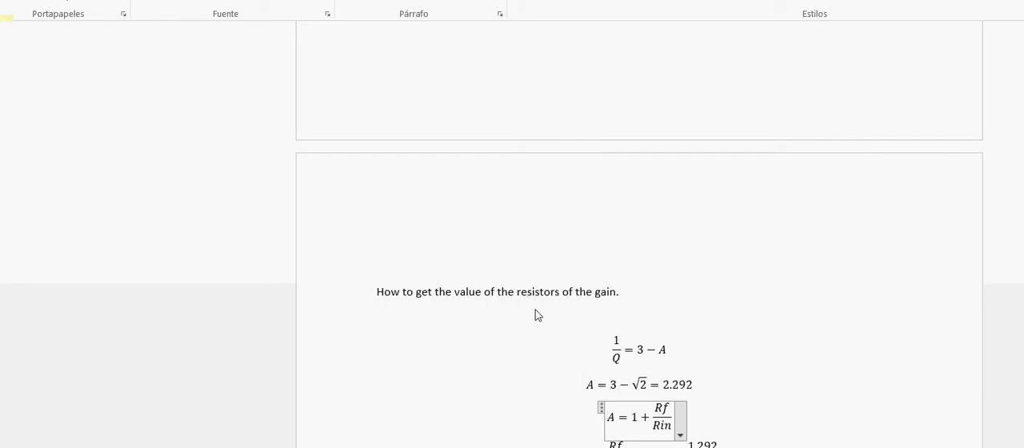
{"action": "mouse_move", "coordinate": [538, 361]}
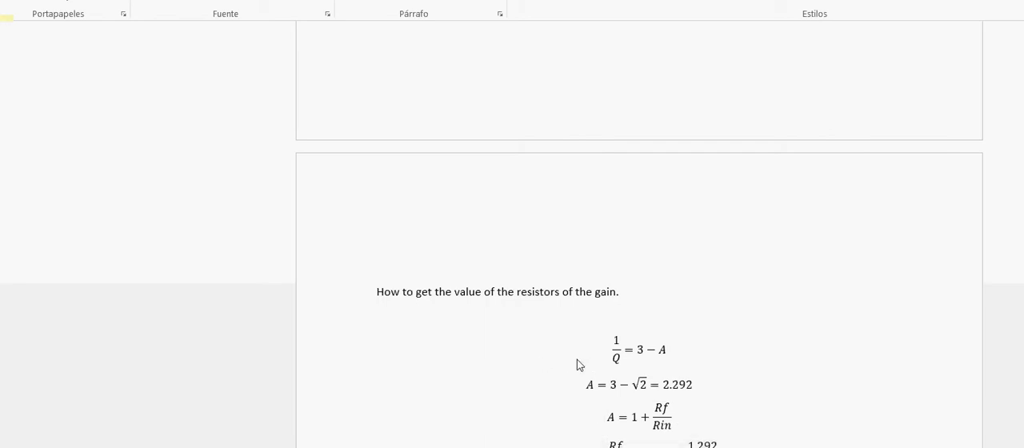
{"action": "mouse_move", "coordinate": [618, 396]}
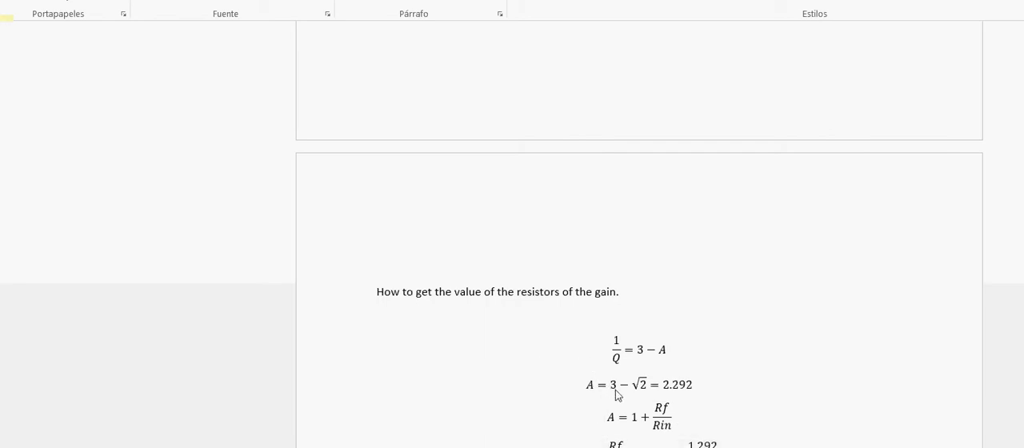
{"action": "mouse_move", "coordinate": [336, 439]}
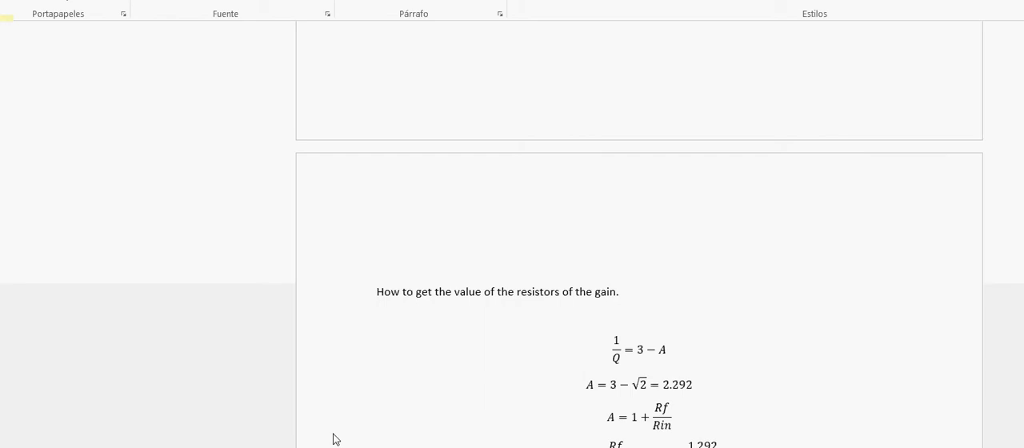
{"action": "mouse_move", "coordinate": [512, 304]}
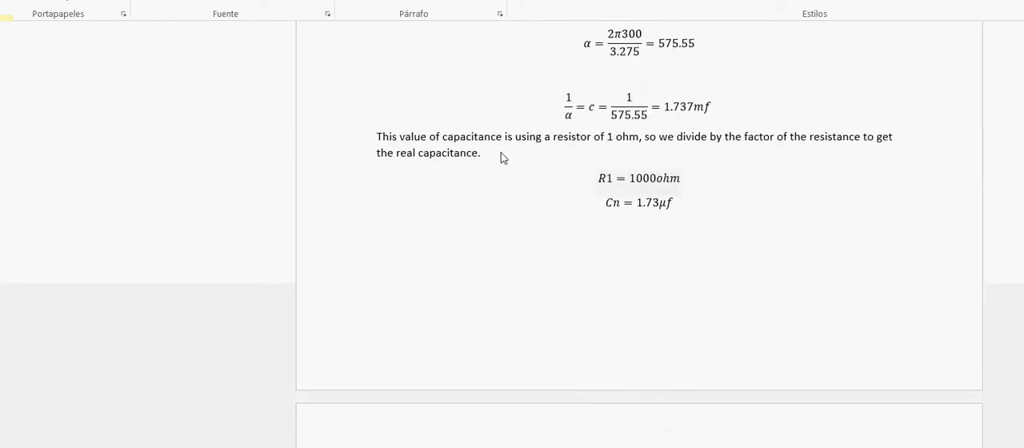
{"action": "mouse_move", "coordinate": [550, 195]}
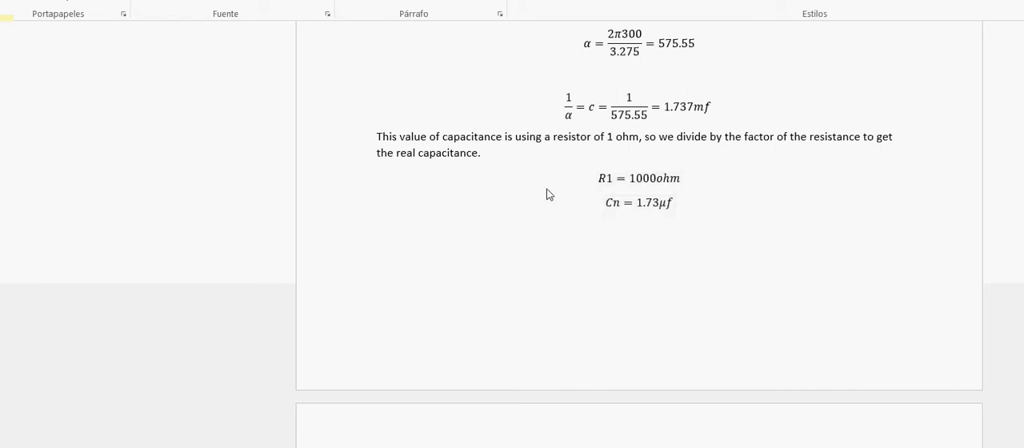
{"action": "scroll", "scroll_direction": "down", "scroll_amount": 3}
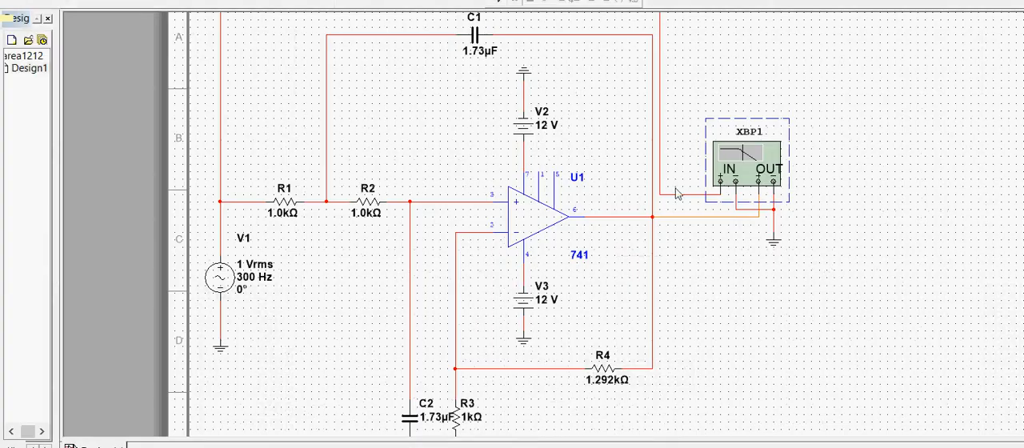
Step: Bring up the Multisim 741 op-amp filter schematic wired to the XBP1 Bode plotter
{"action": "scroll", "scroll_direction": "down", "scroll_amount": 3}
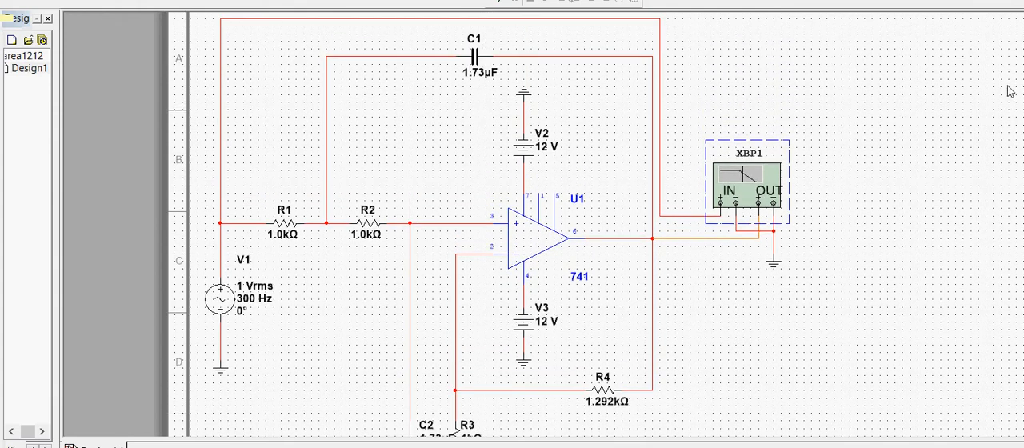
{"action": "mouse_move", "coordinate": [509, 179]}
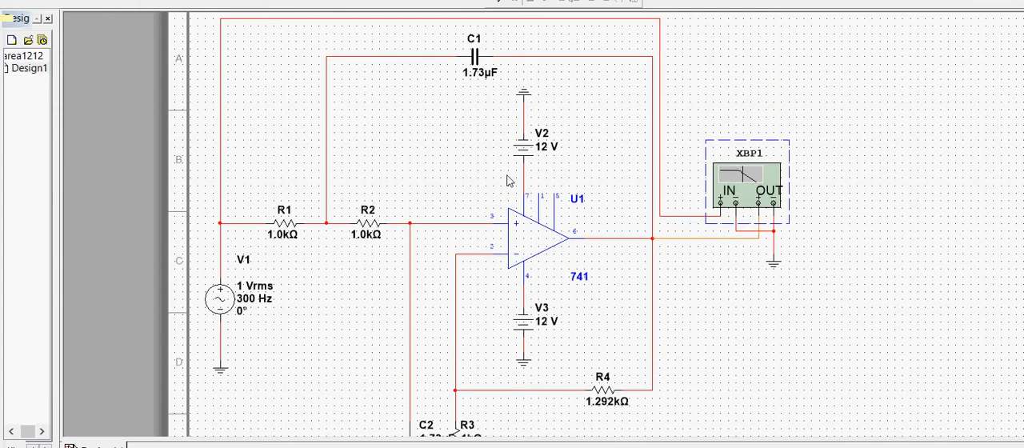
{"action": "mouse_move", "coordinate": [458, 219]}
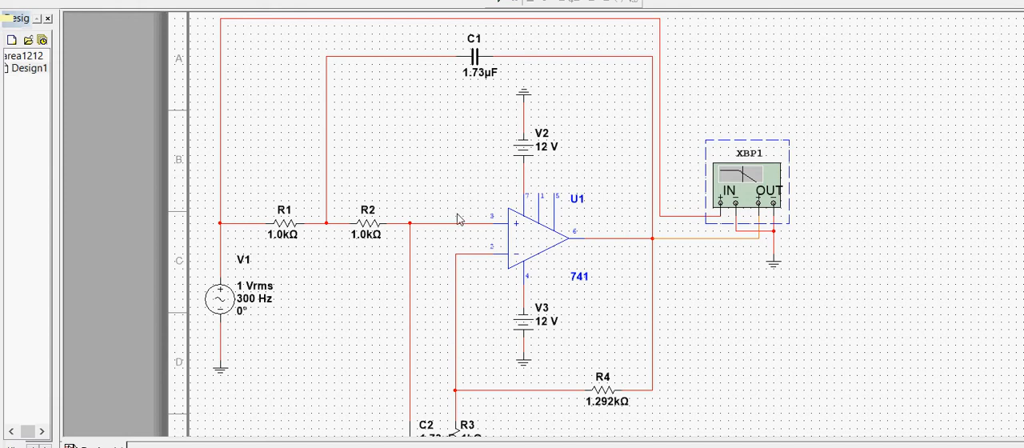
{"action": "mouse_move", "coordinate": [430, 224]}
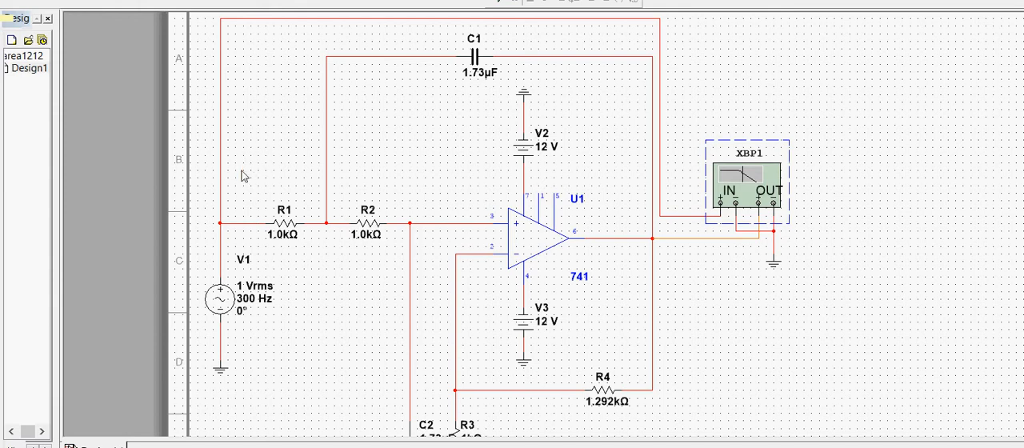
{"action": "mouse_move", "coordinate": [249, 173]}
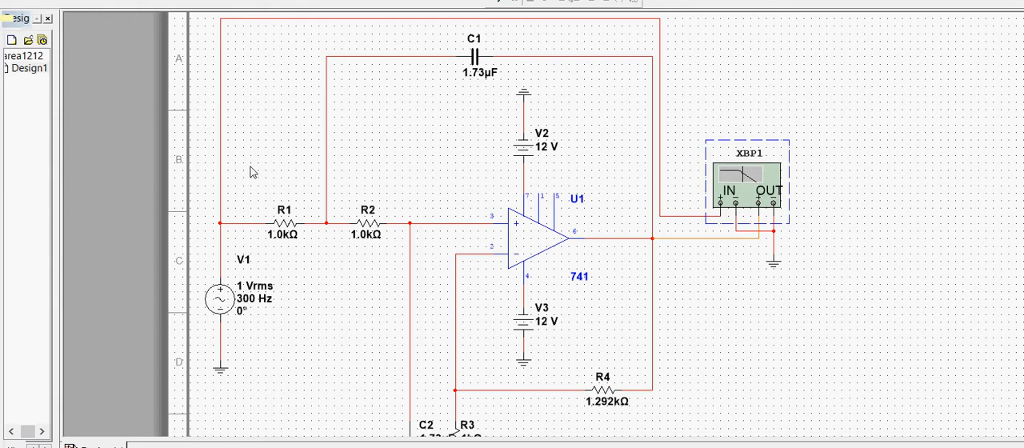
{"action": "mouse_move", "coordinate": [365, 42]}
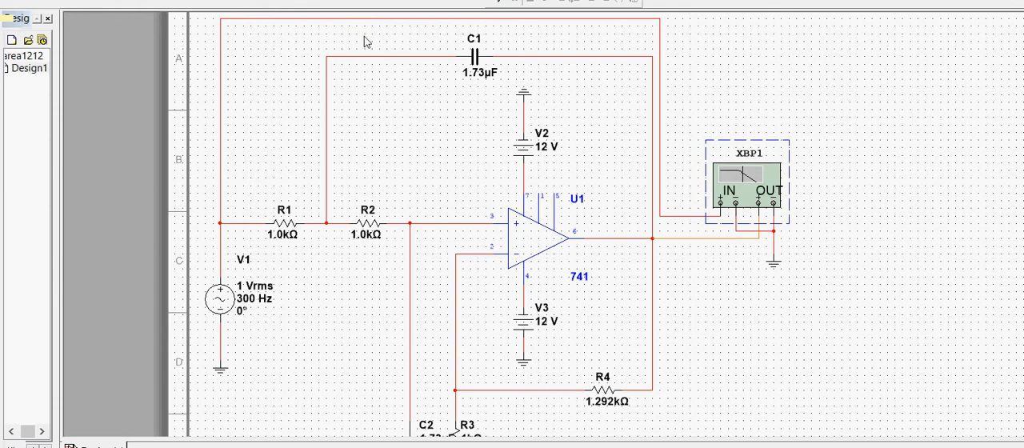
{"action": "mouse_move", "coordinate": [381, 57]}
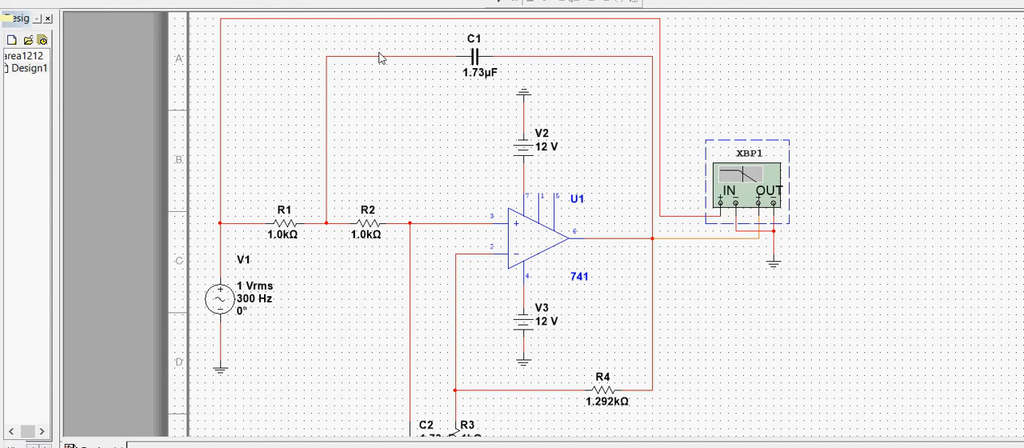
{"action": "mouse_move", "coordinate": [359, 115]}
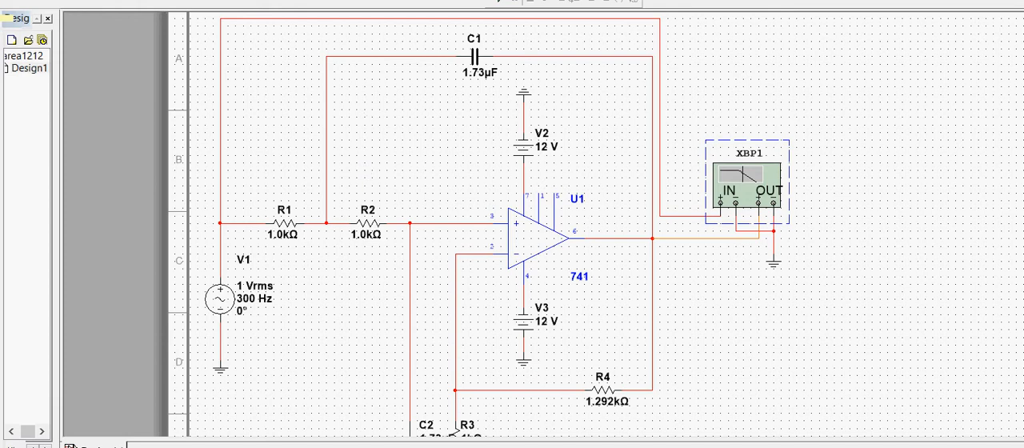
Step: Open the XBP1 Bode plotter window showing the filter's magnitude response
{"action": "scroll", "scroll_direction": "down", "scroll_amount": 3}
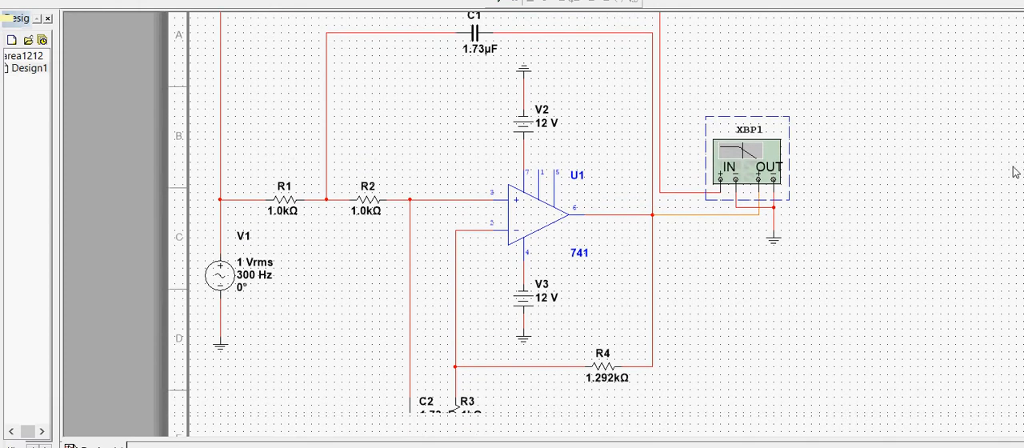
{"action": "scroll", "scroll_direction": "down", "scroll_amount": 3}
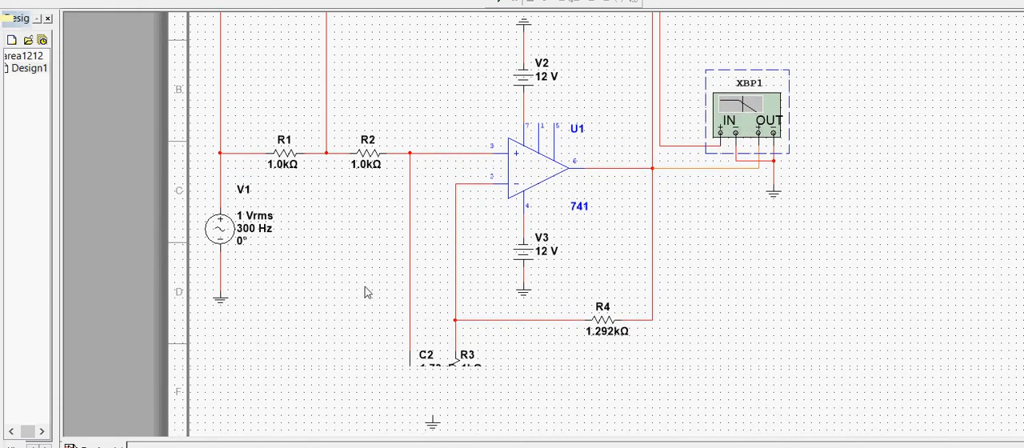
{"action": "scroll", "scroll_direction": "down", "scroll_amount": 3}
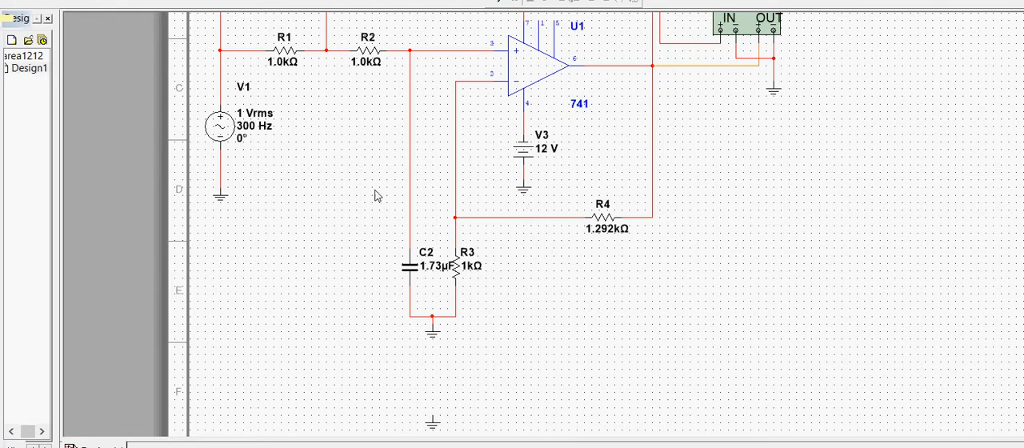
{"action": "mouse_move", "coordinate": [384, 201]}
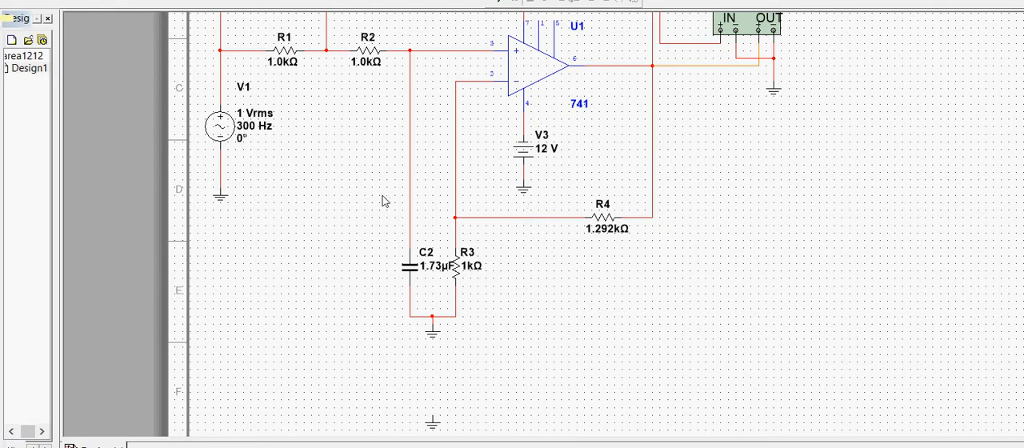
{"action": "mouse_move", "coordinate": [1018, 156]}
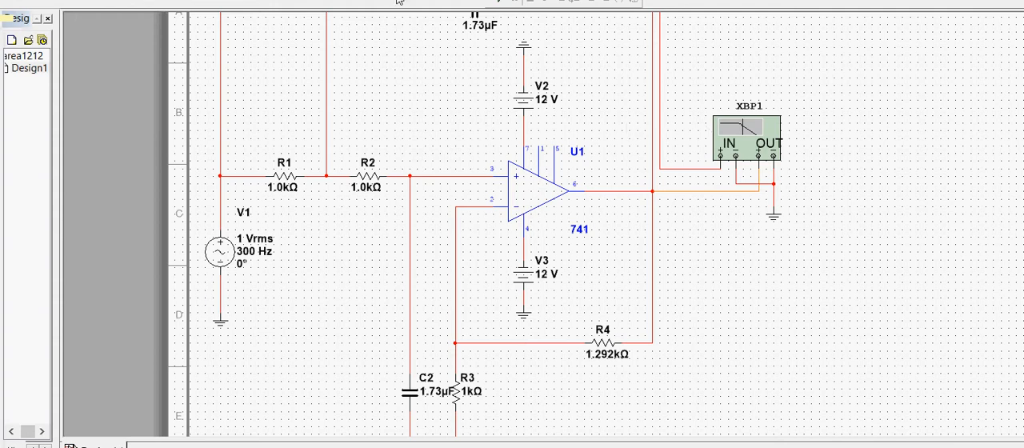
{"action": "mouse_move", "coordinate": [553, 63]}
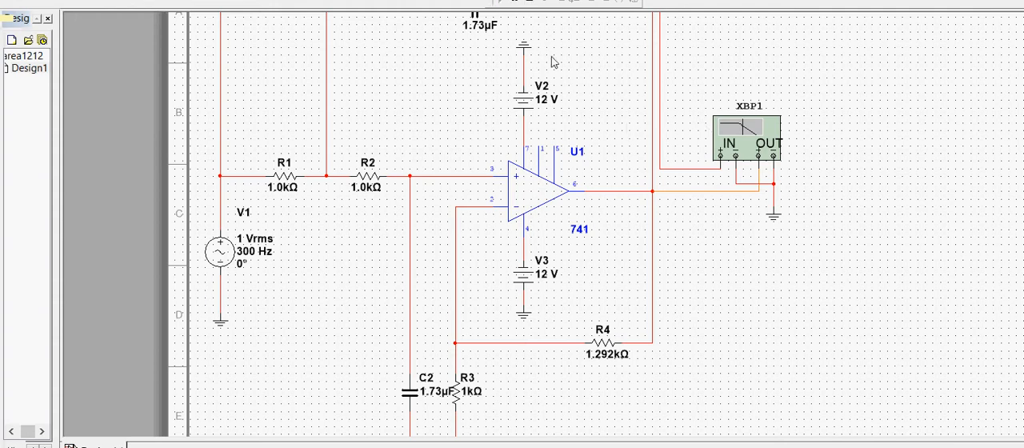
{"action": "double_click", "coordinate": [746, 136]}
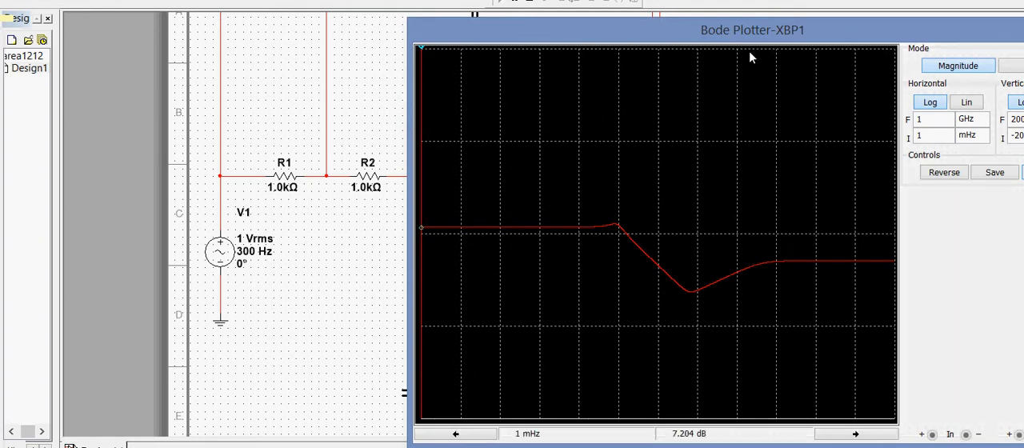
{"action": "mouse_move", "coordinate": [336, 22]}
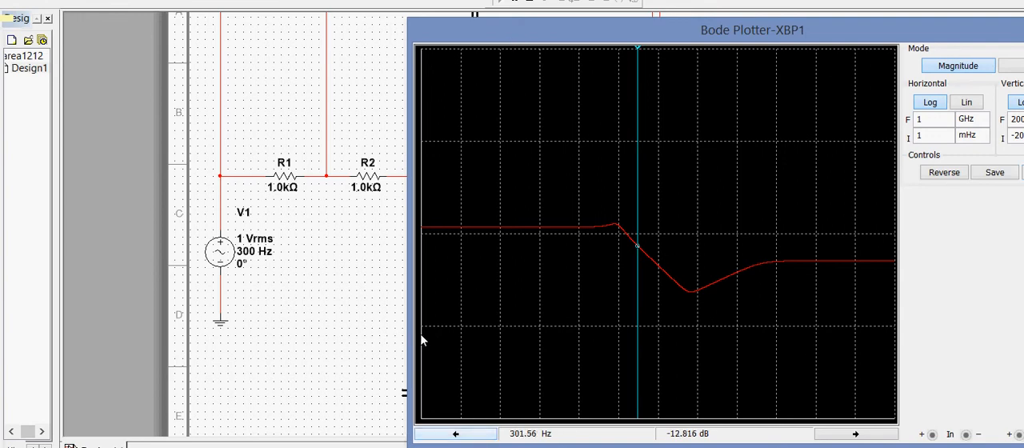
{"action": "mouse_move", "coordinate": [425, 333]}
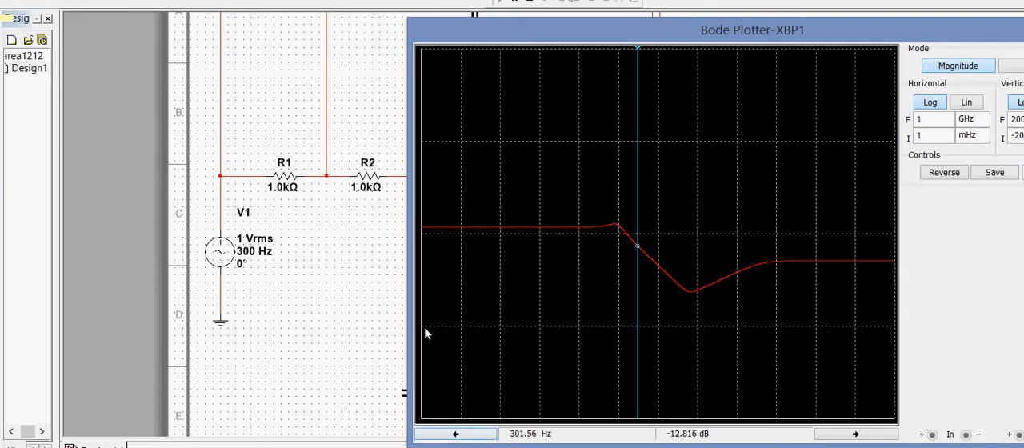
{"action": "mouse_move", "coordinate": [541, 339]}
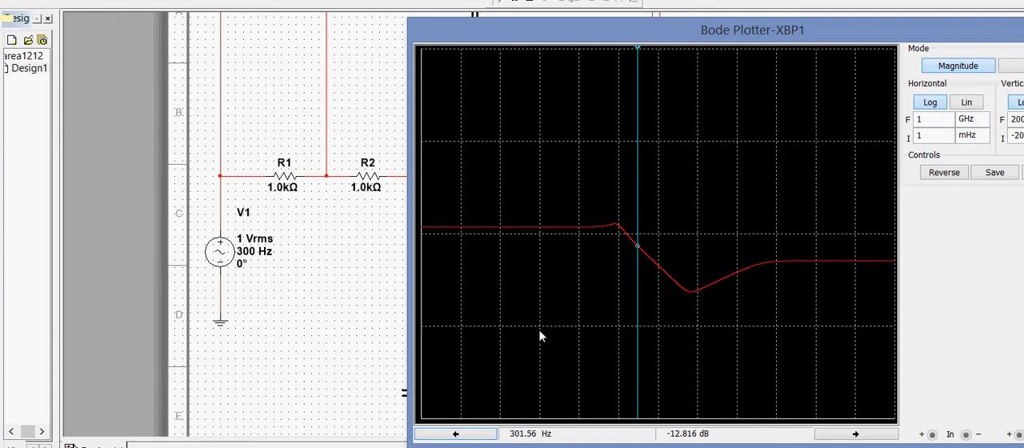
{"action": "mouse_move", "coordinate": [543, 341]}
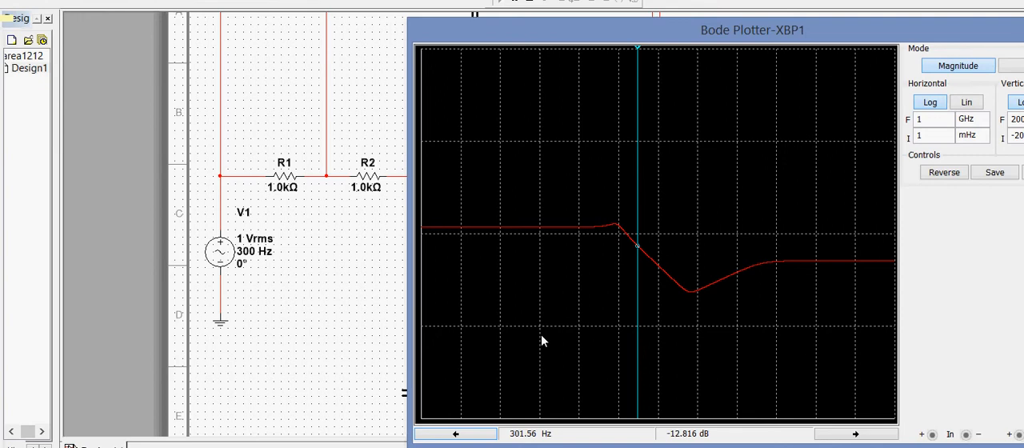
{"action": "mouse_move", "coordinate": [544, 336]}
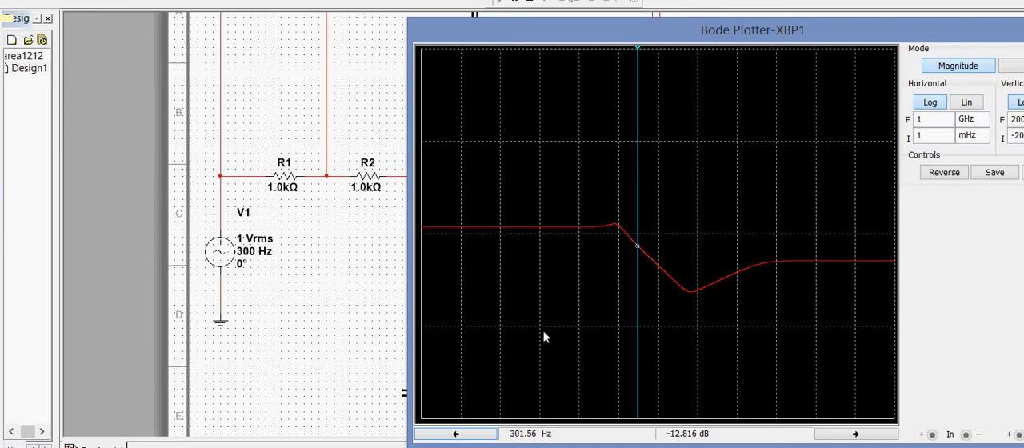
{"action": "mouse_move", "coordinate": [551, 339]}
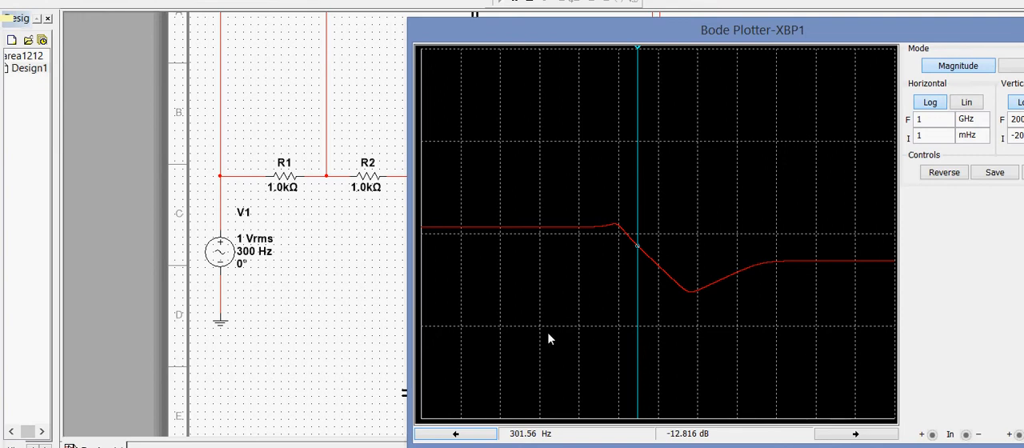
{"action": "mouse_move", "coordinate": [498, 177]}
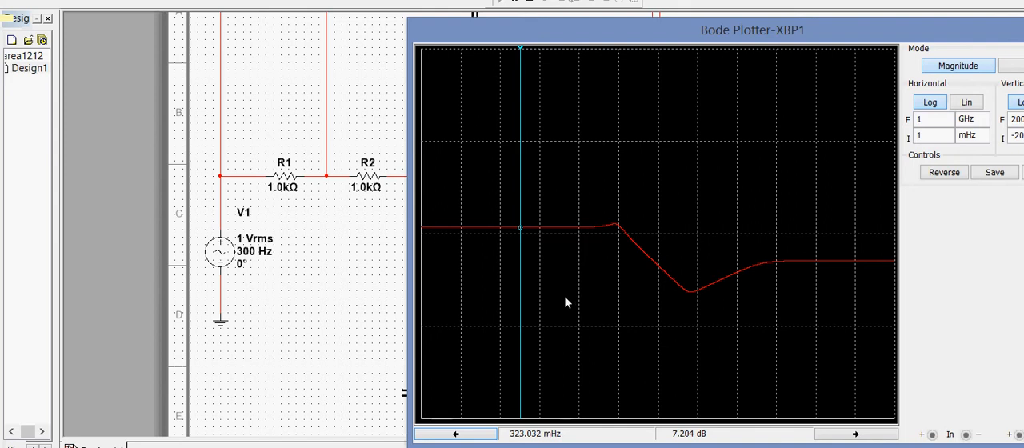
{"action": "mouse_move", "coordinate": [536, 320]}
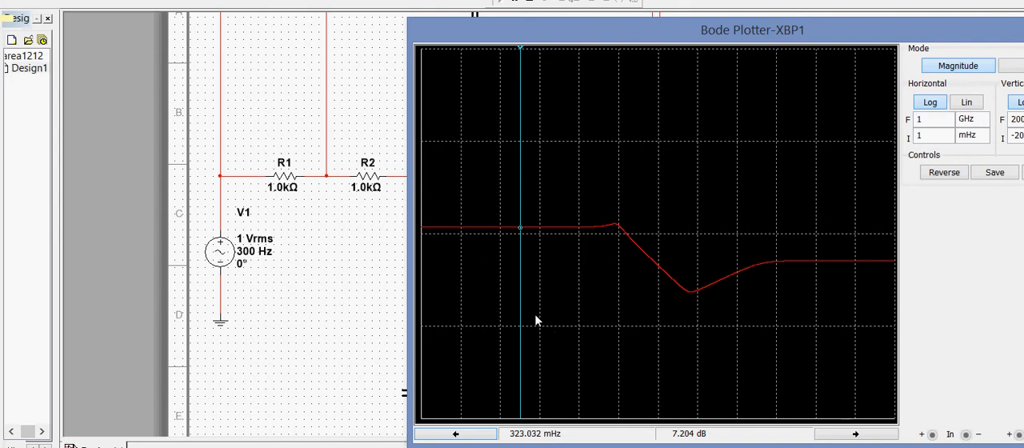
{"action": "mouse_move", "coordinate": [416, 133]}
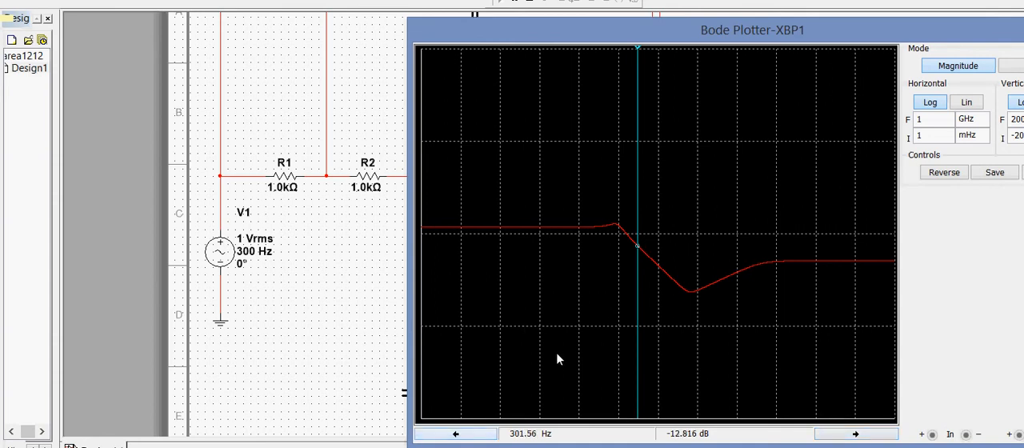
{"action": "mouse_move", "coordinate": [550, 347]}
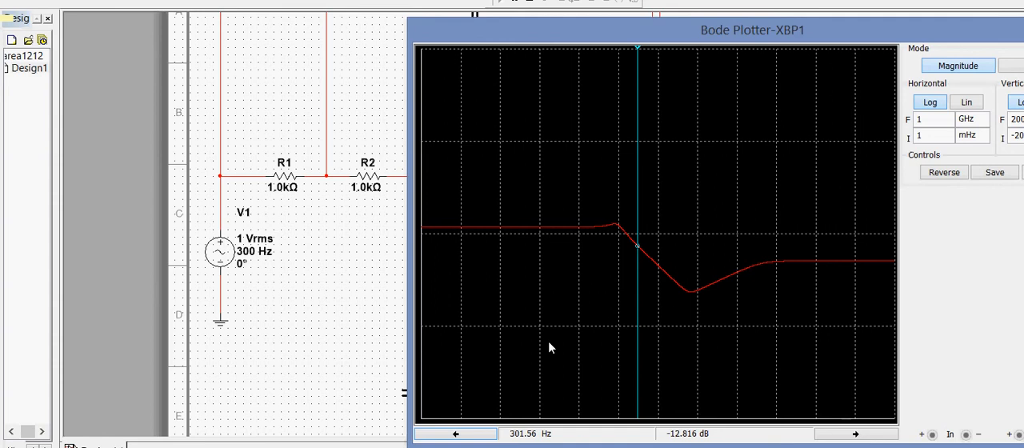
{"action": "mouse_move", "coordinate": [413, 336]}
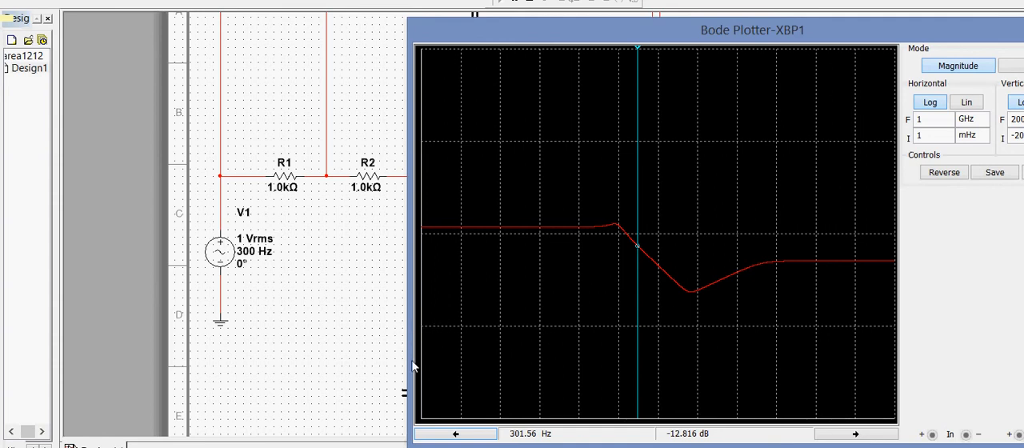
{"action": "mouse_move", "coordinate": [435, 338]}
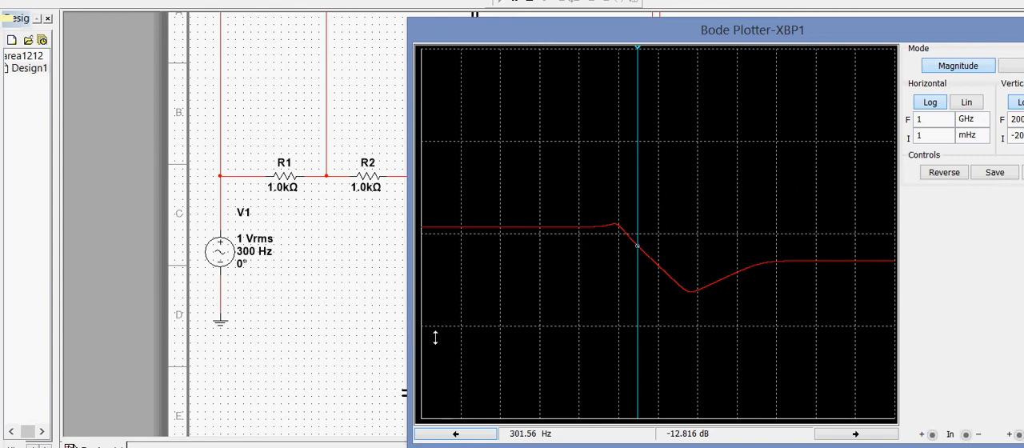
{"action": "mouse_move", "coordinate": [271, 445]}
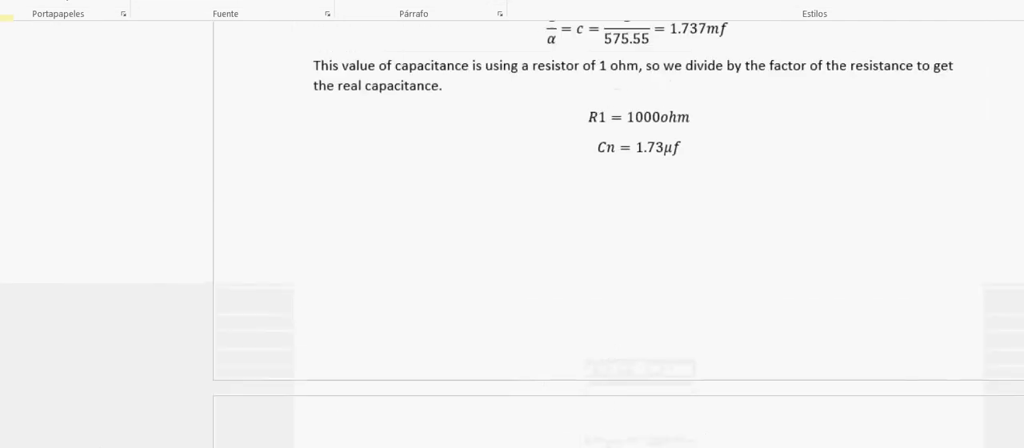
Step: Scroll the Word document back to the -20 dB @ 300 Hz requirement and Q = √2
{"action": "scroll", "scroll_direction": "down", "scroll_amount": 3}
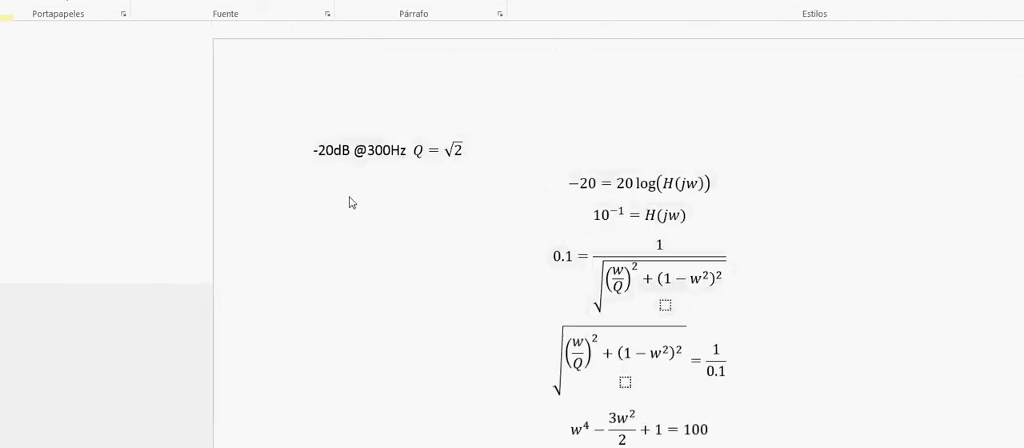
{"action": "mouse_move", "coordinate": [249, 109]}
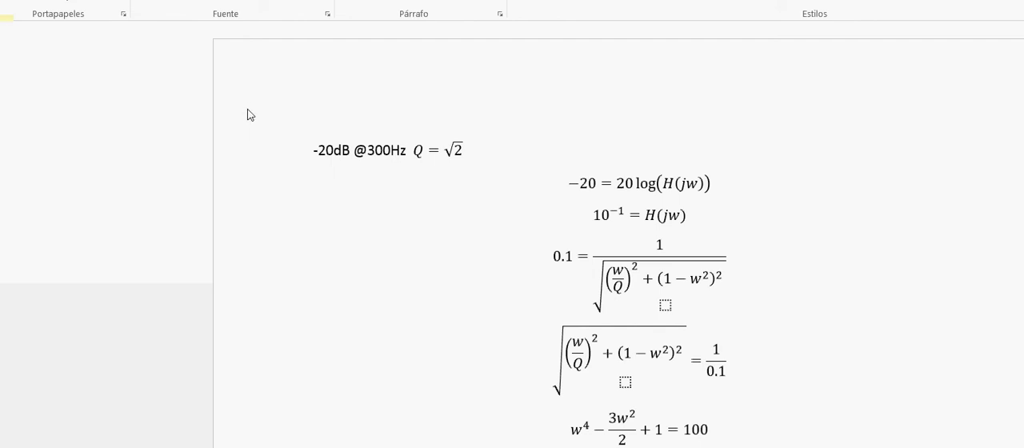
{"action": "mouse_move", "coordinate": [304, 112]}
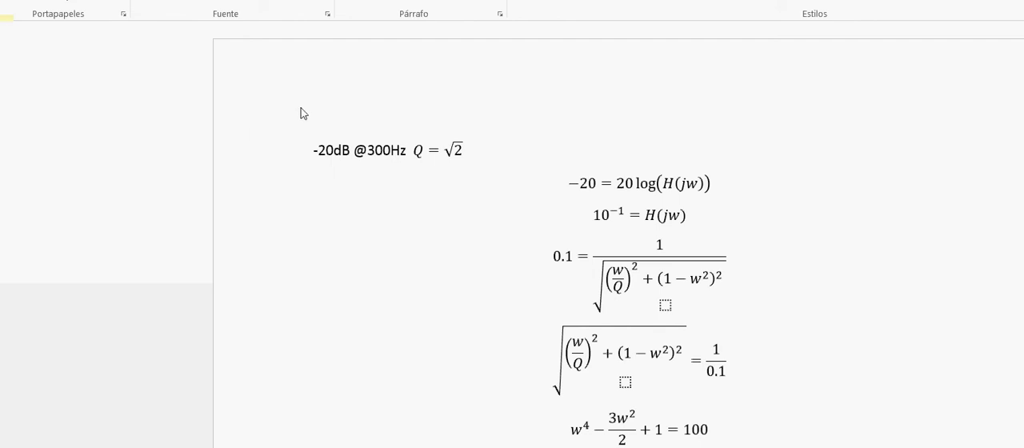
{"action": "mouse_move", "coordinate": [295, 129]}
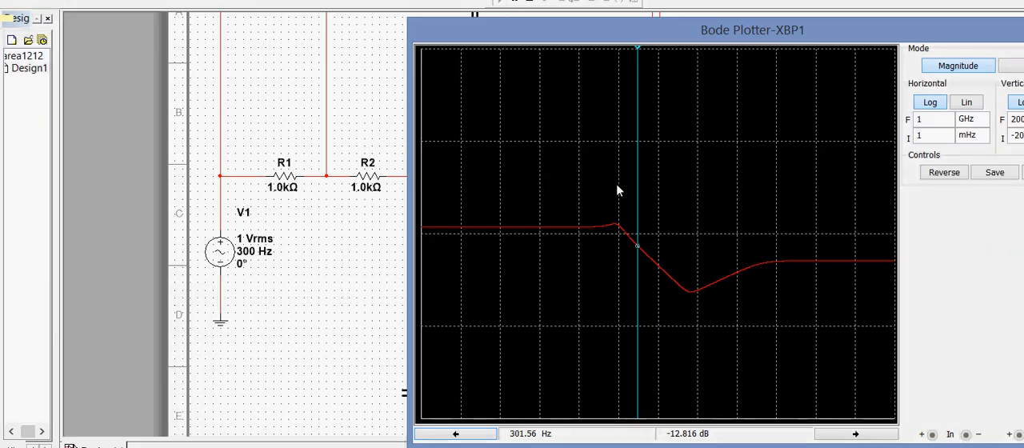
{"action": "mouse_move", "coordinate": [704, 202]}
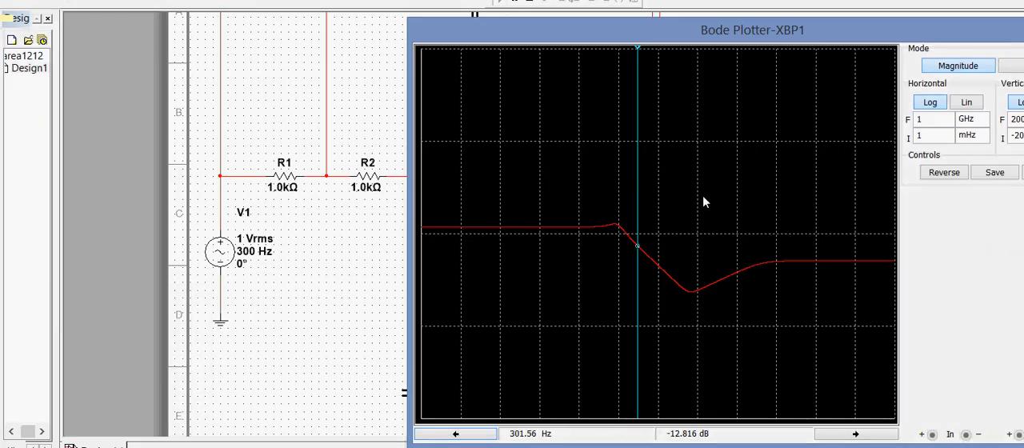
{"action": "mouse_move", "coordinate": [735, 214]}
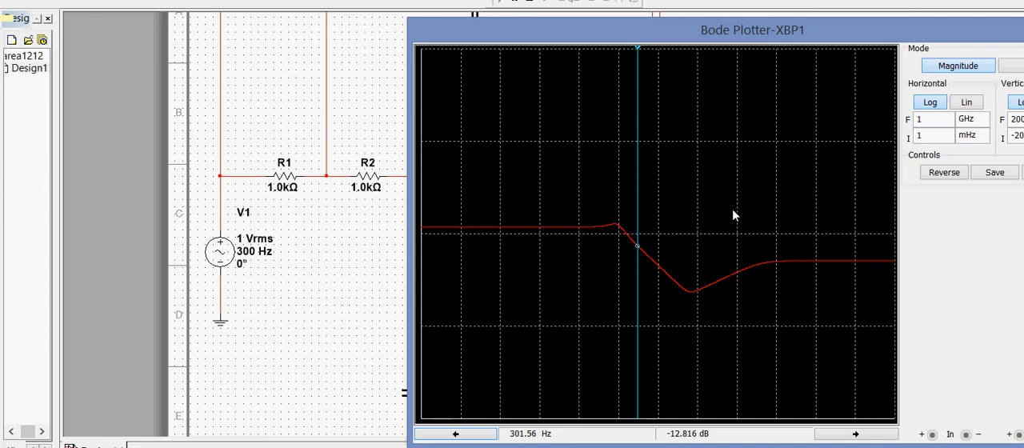
{"action": "mouse_move", "coordinate": [740, 249]}
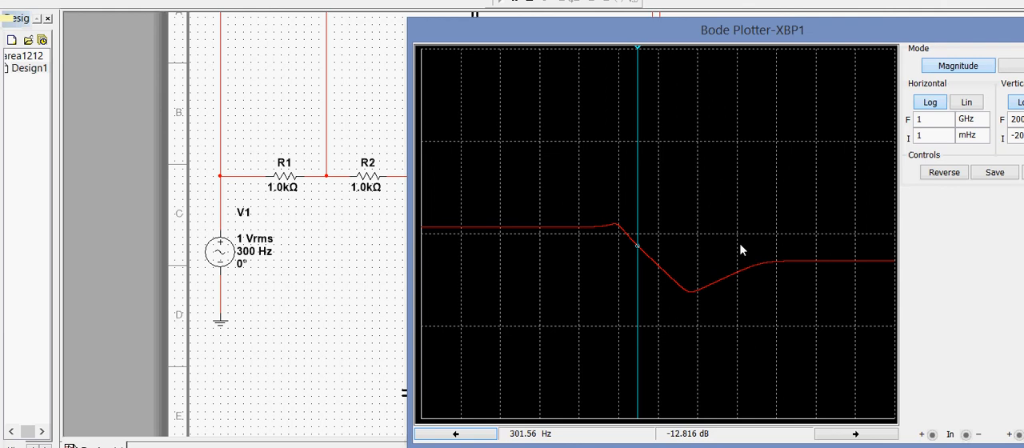
{"action": "mouse_move", "coordinate": [766, 253]}
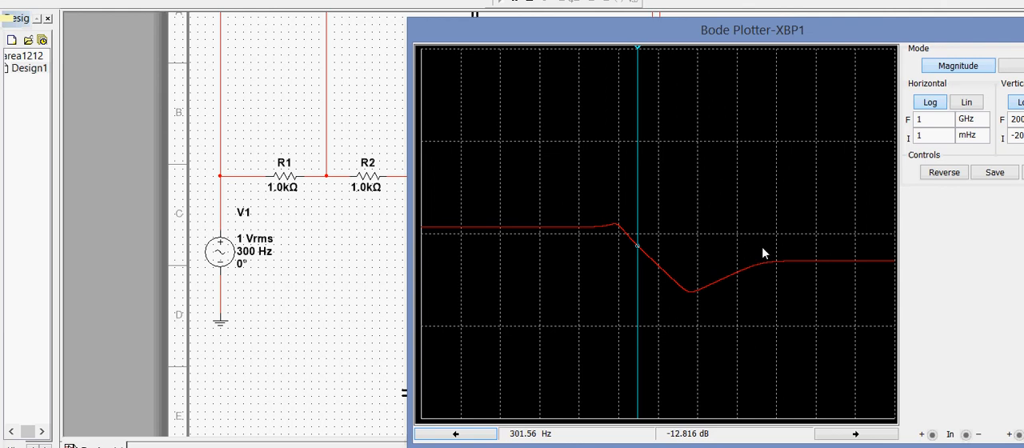
{"action": "mouse_move", "coordinate": [758, 264]}
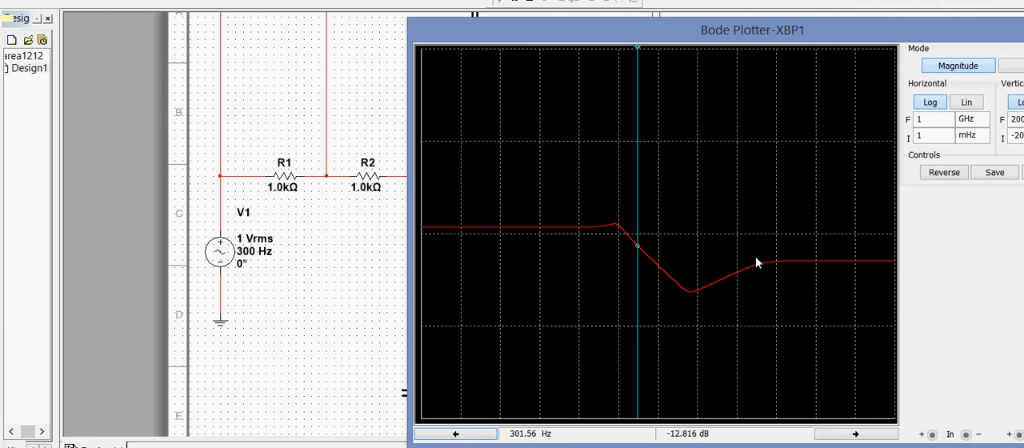